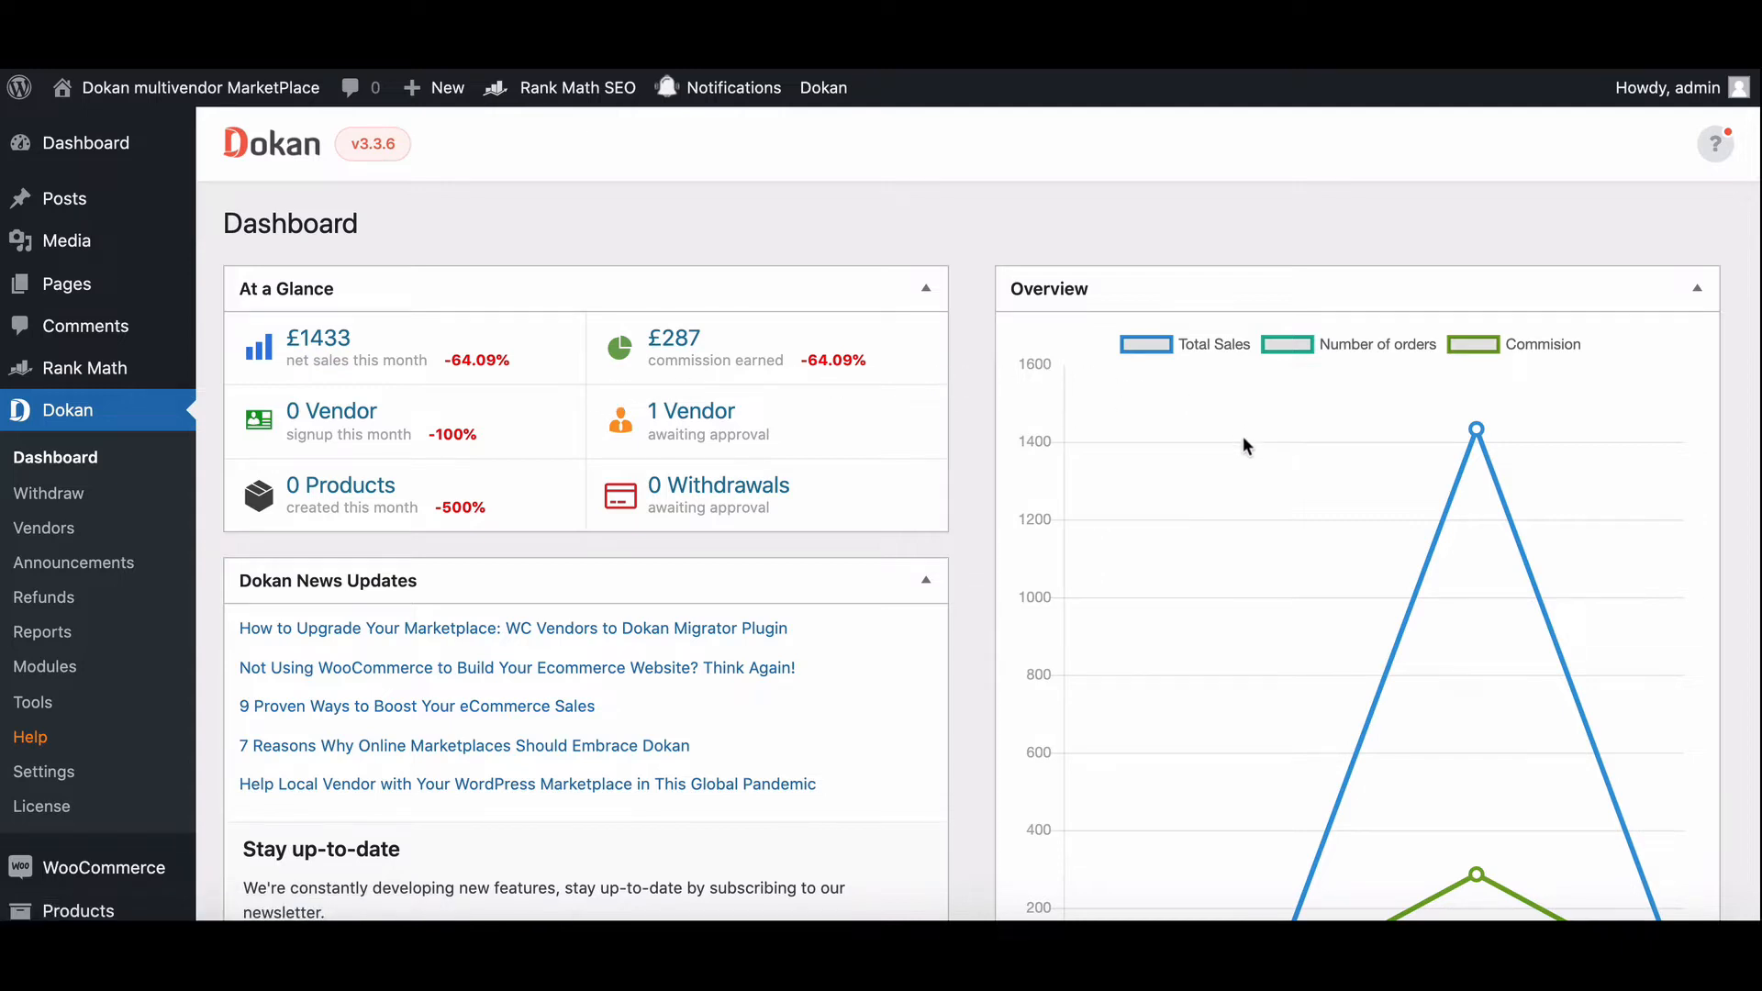
# - Go to the Reports page and view the report broken down by day
pyautogui.scroll(-3)
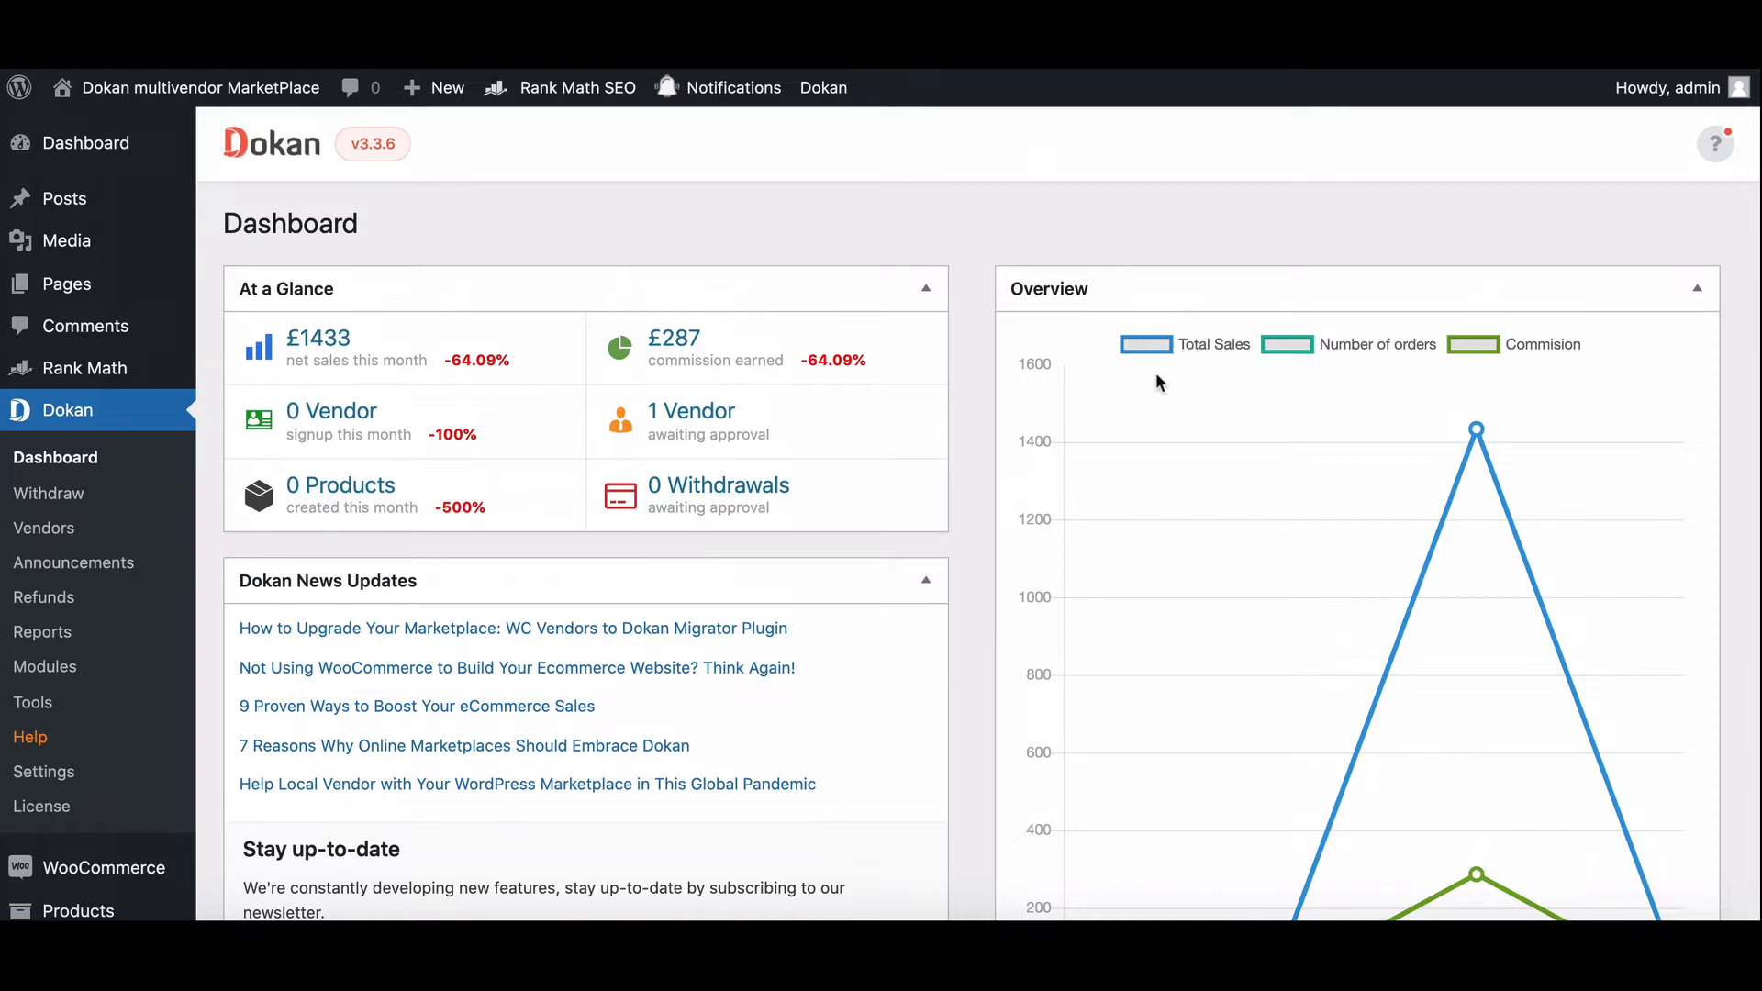
pyautogui.moveTo(985, 444)
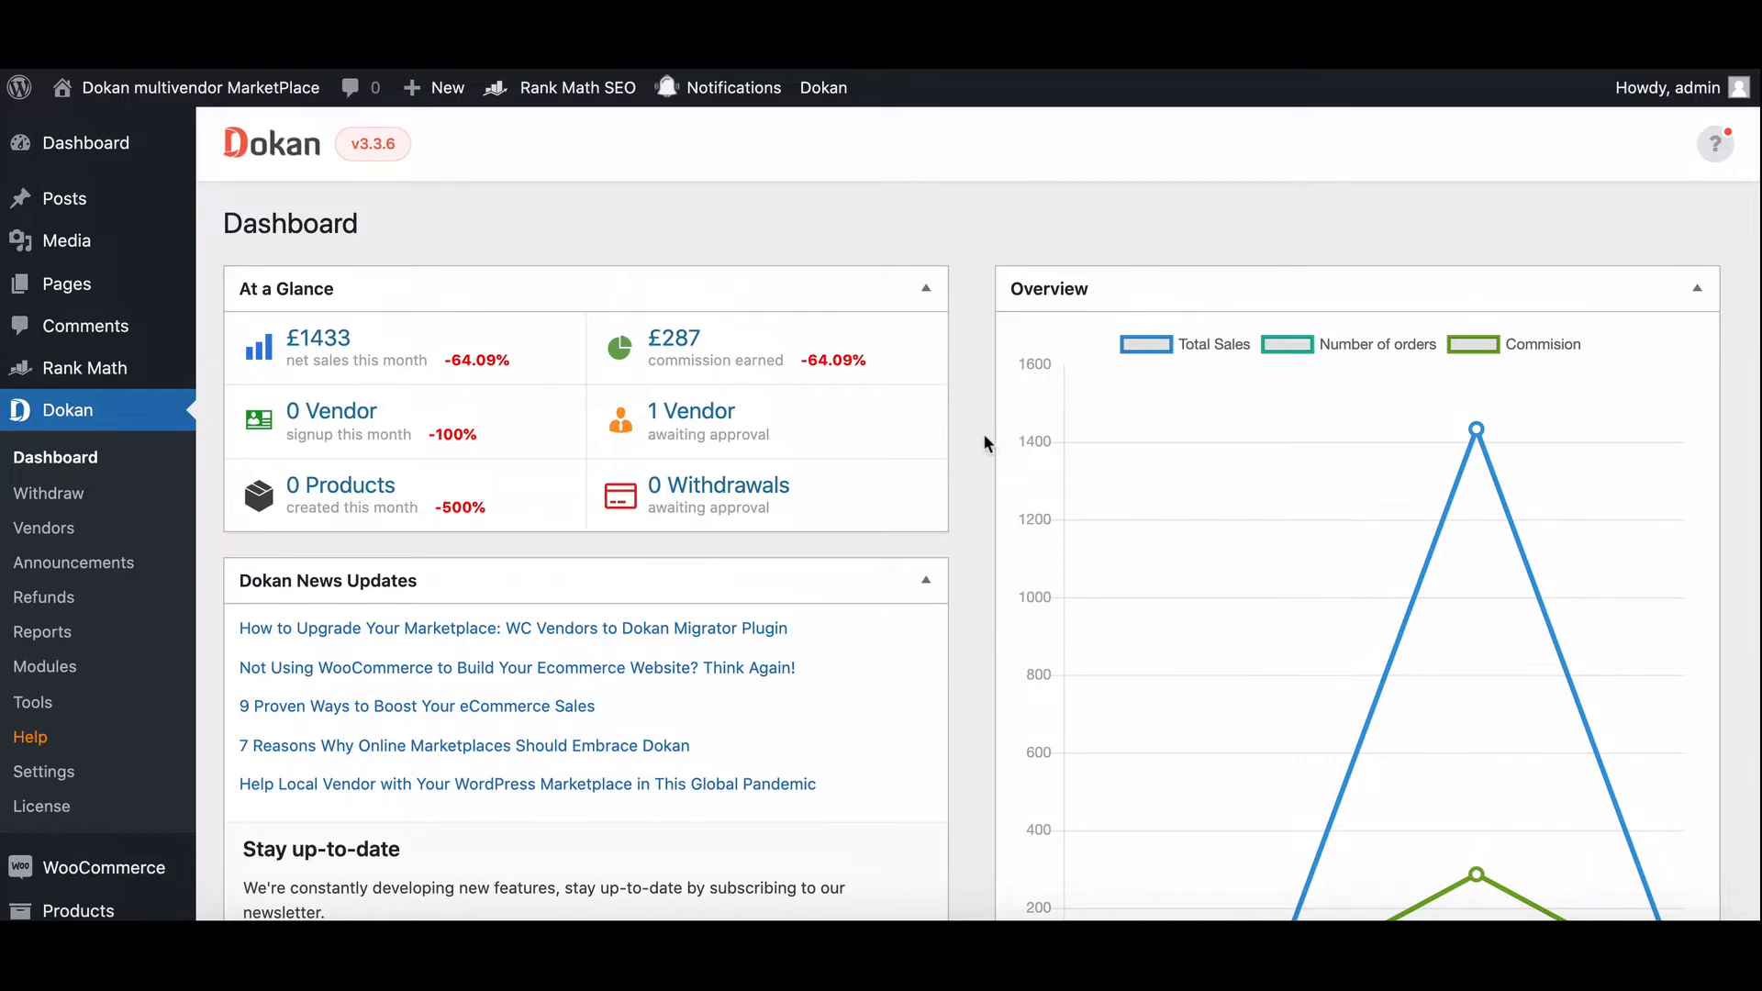
pyautogui.moveTo(503, 567)
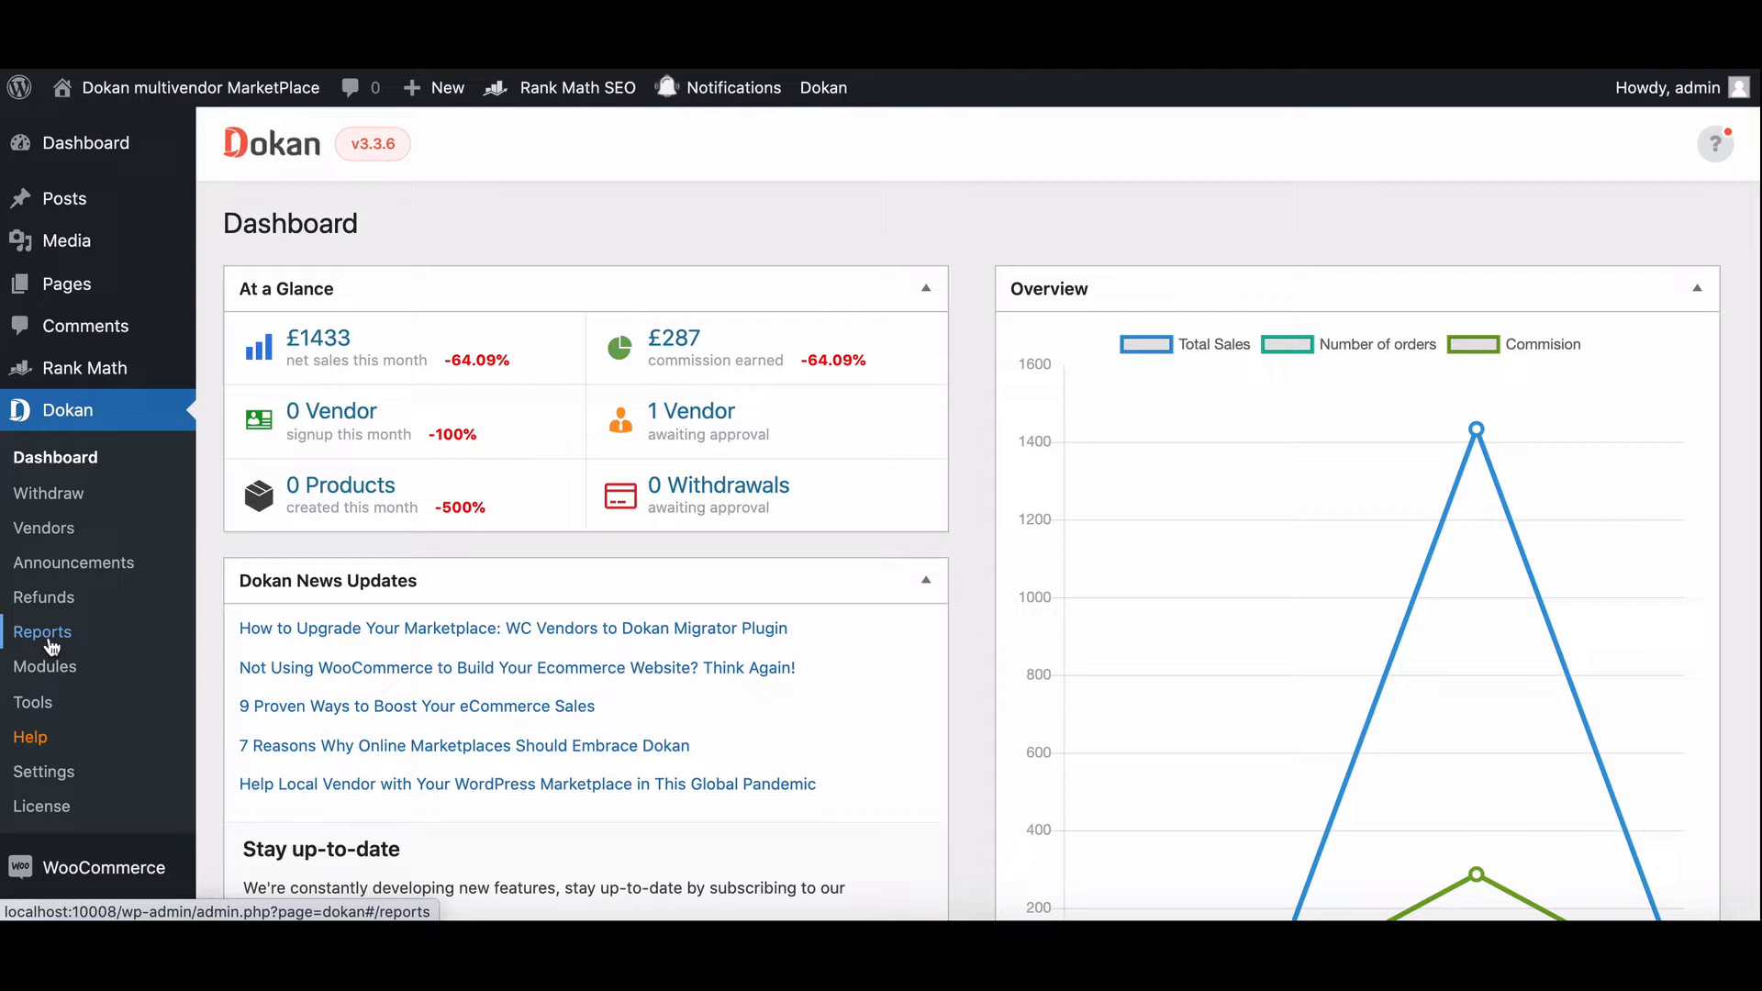
pyautogui.click(42, 631)
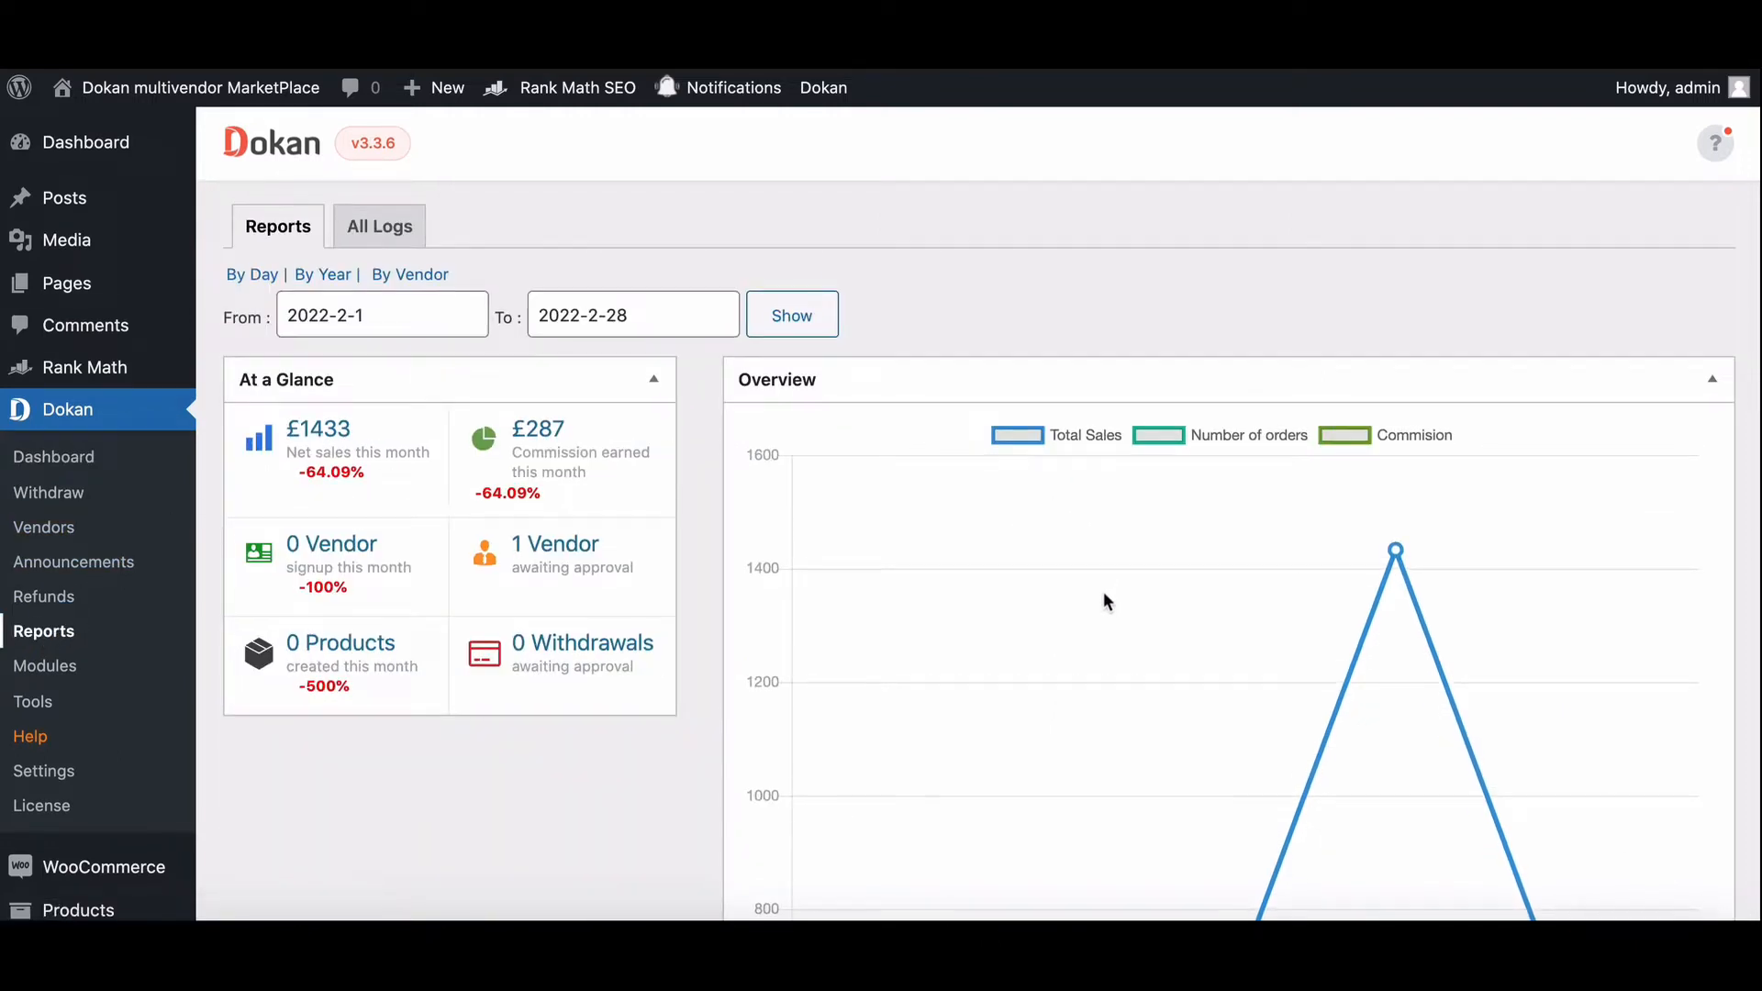
pyautogui.scroll(-3)
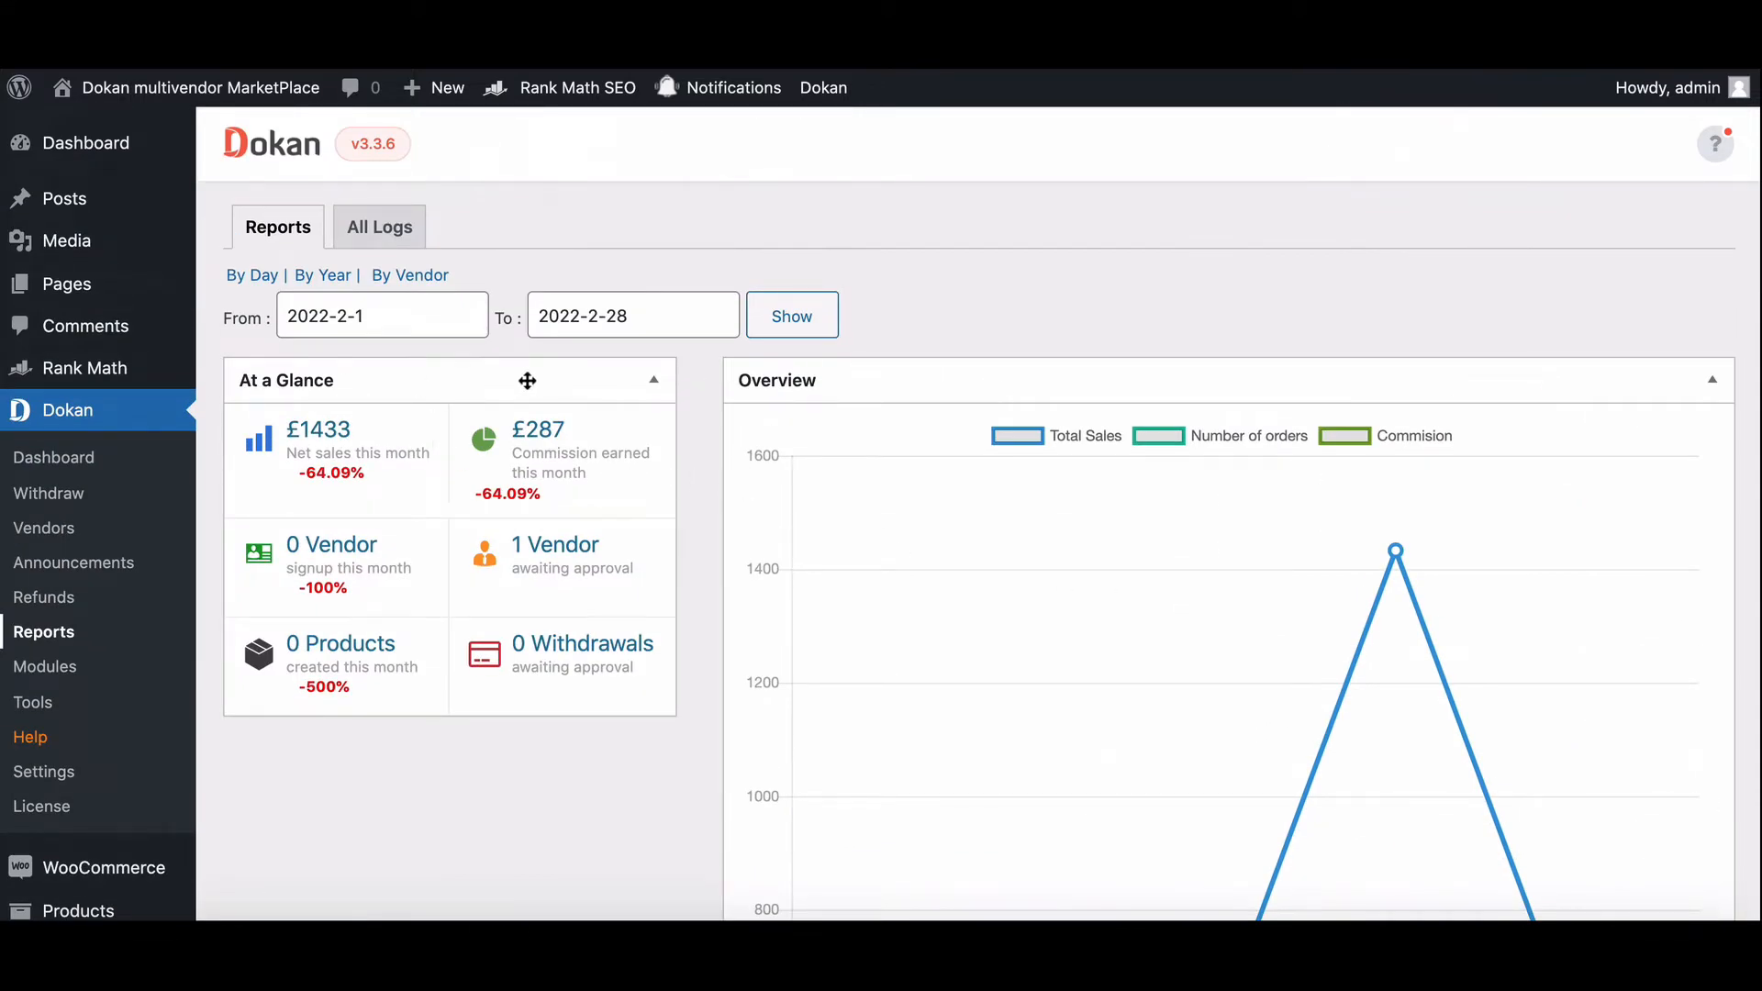
pyautogui.click(252, 273)
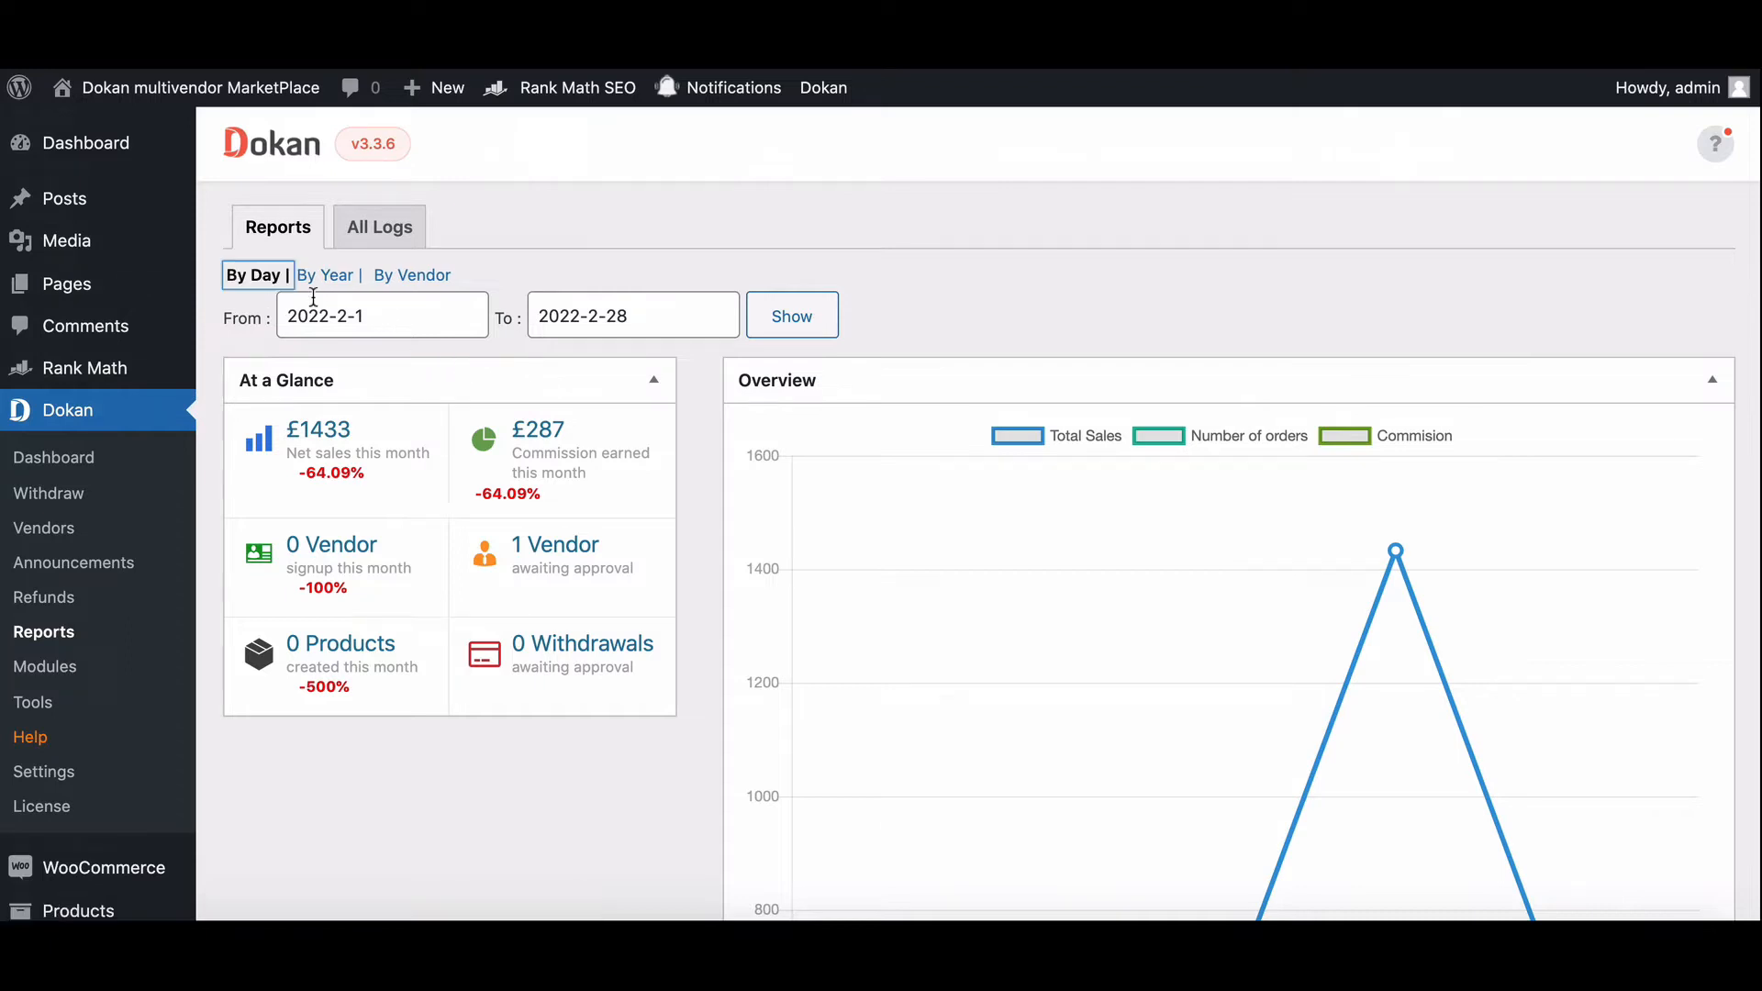
pyautogui.click(325, 275)
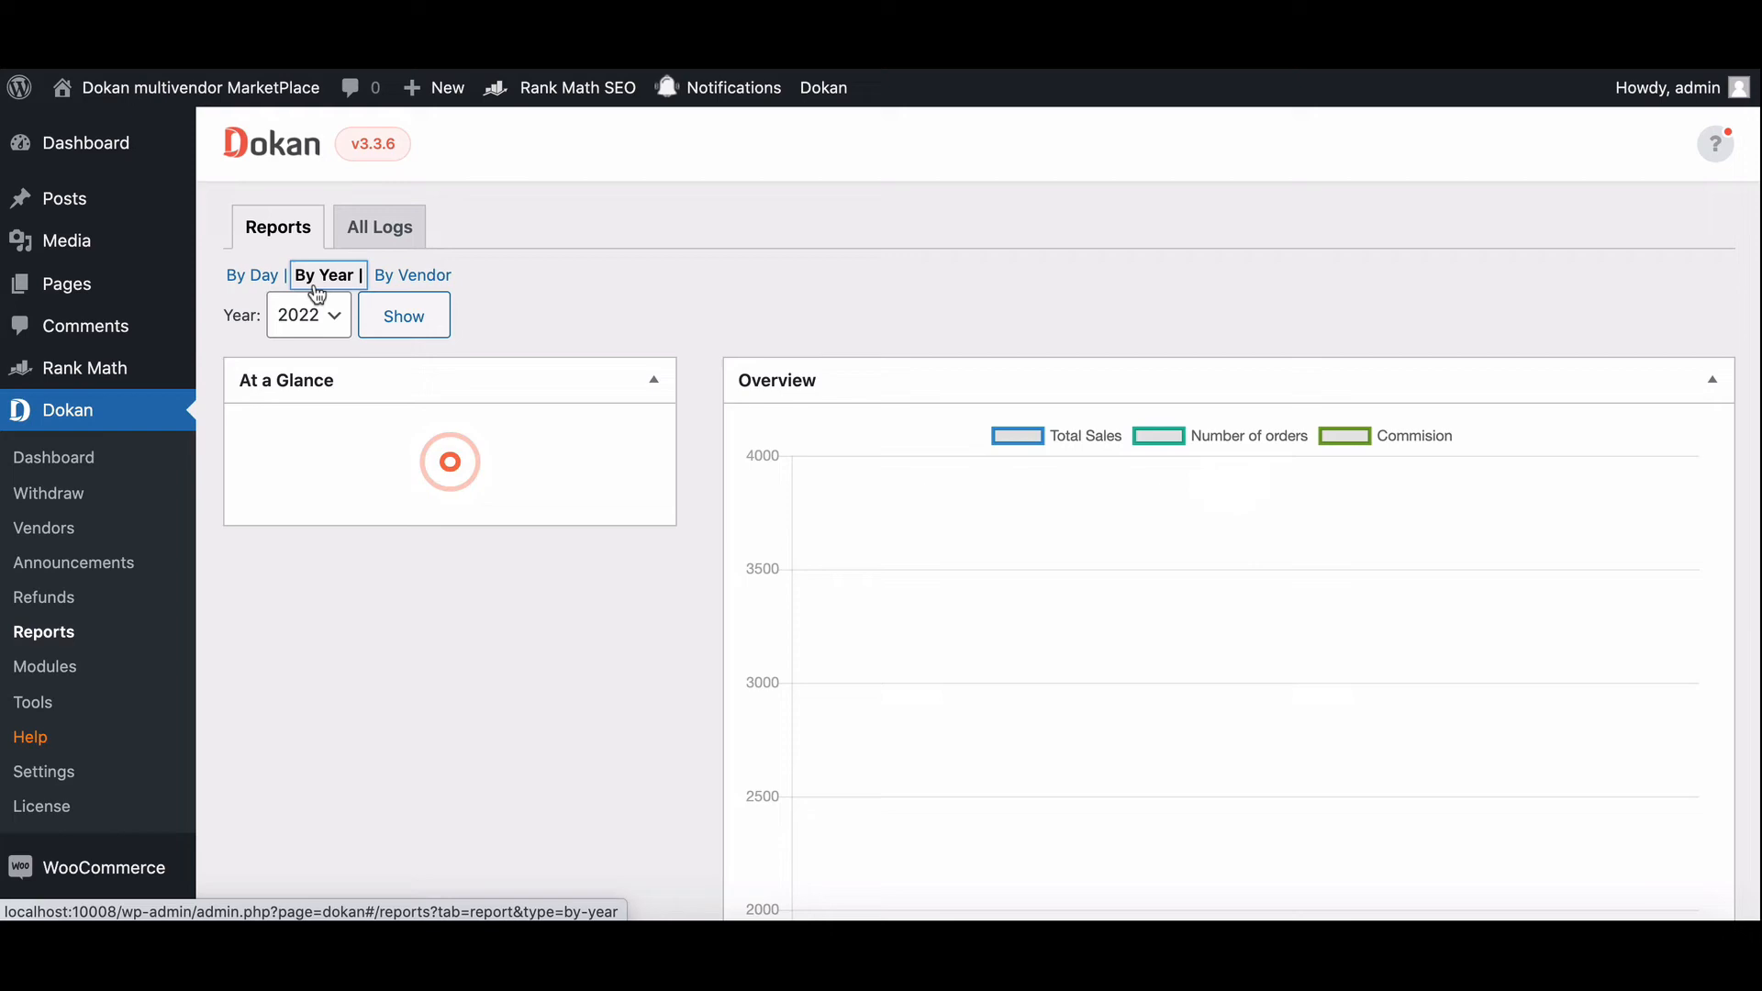
# - Load the yearly report for 2021 showing £3810 net sales, £652 commission and 20 products
pyautogui.click(402, 315)
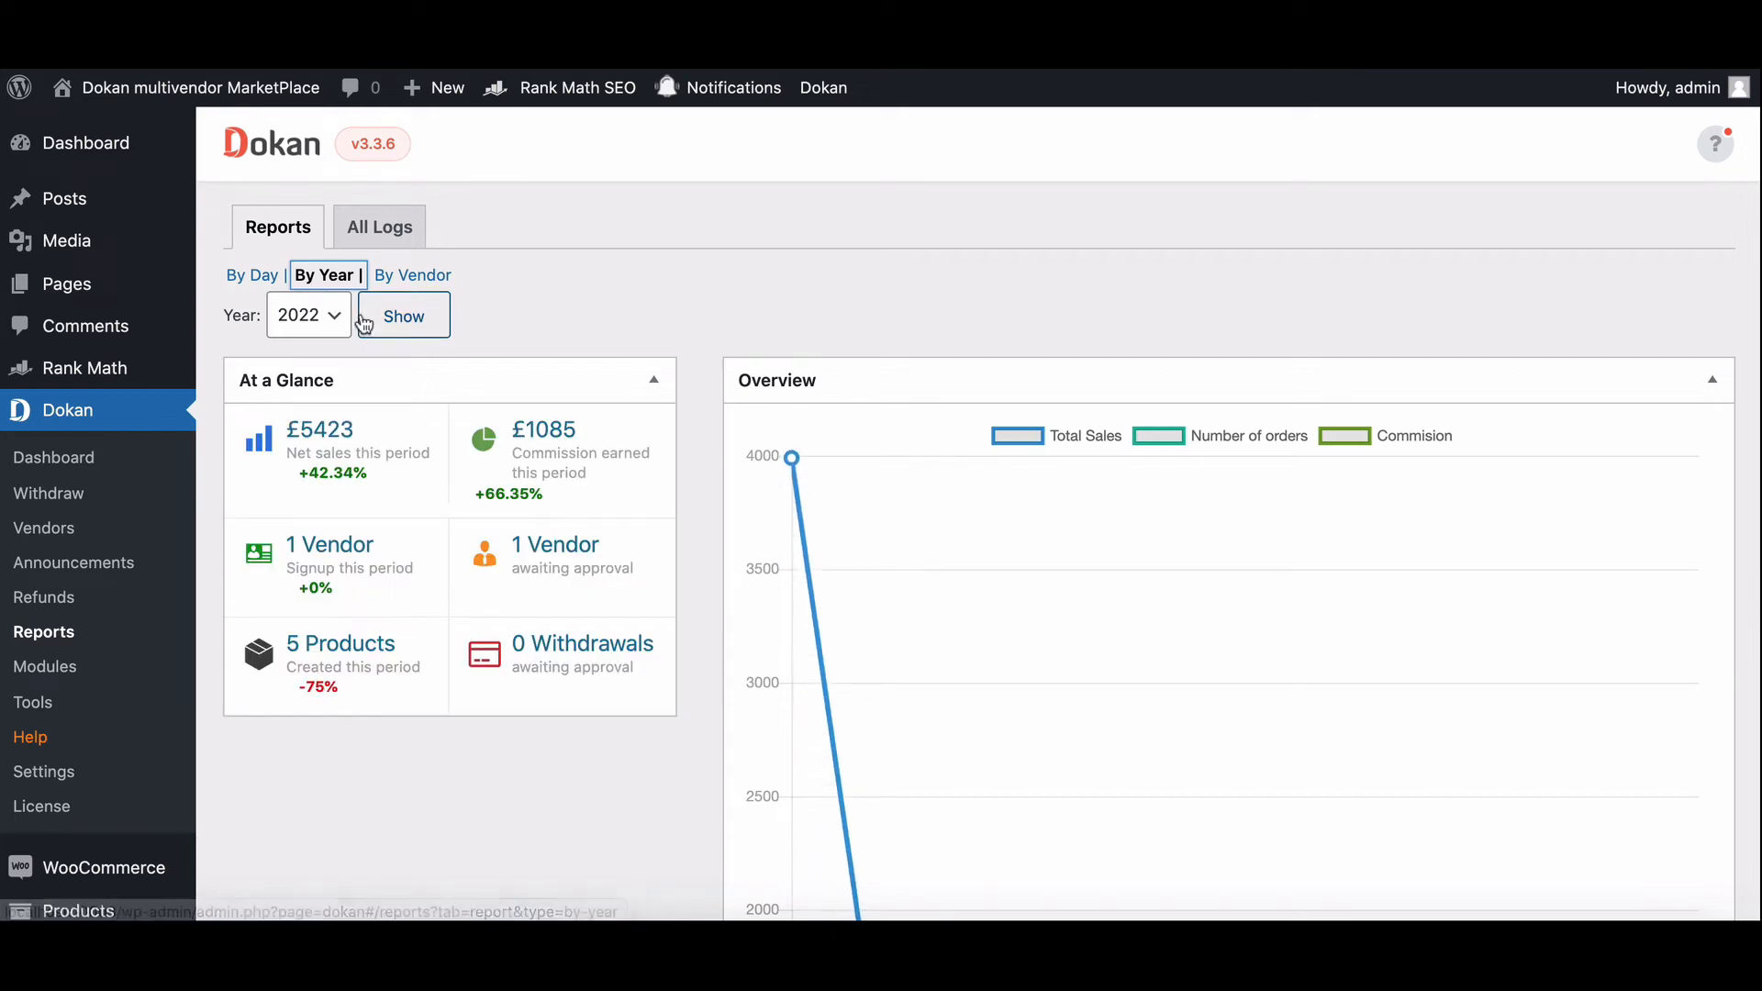
pyautogui.scroll(-3)
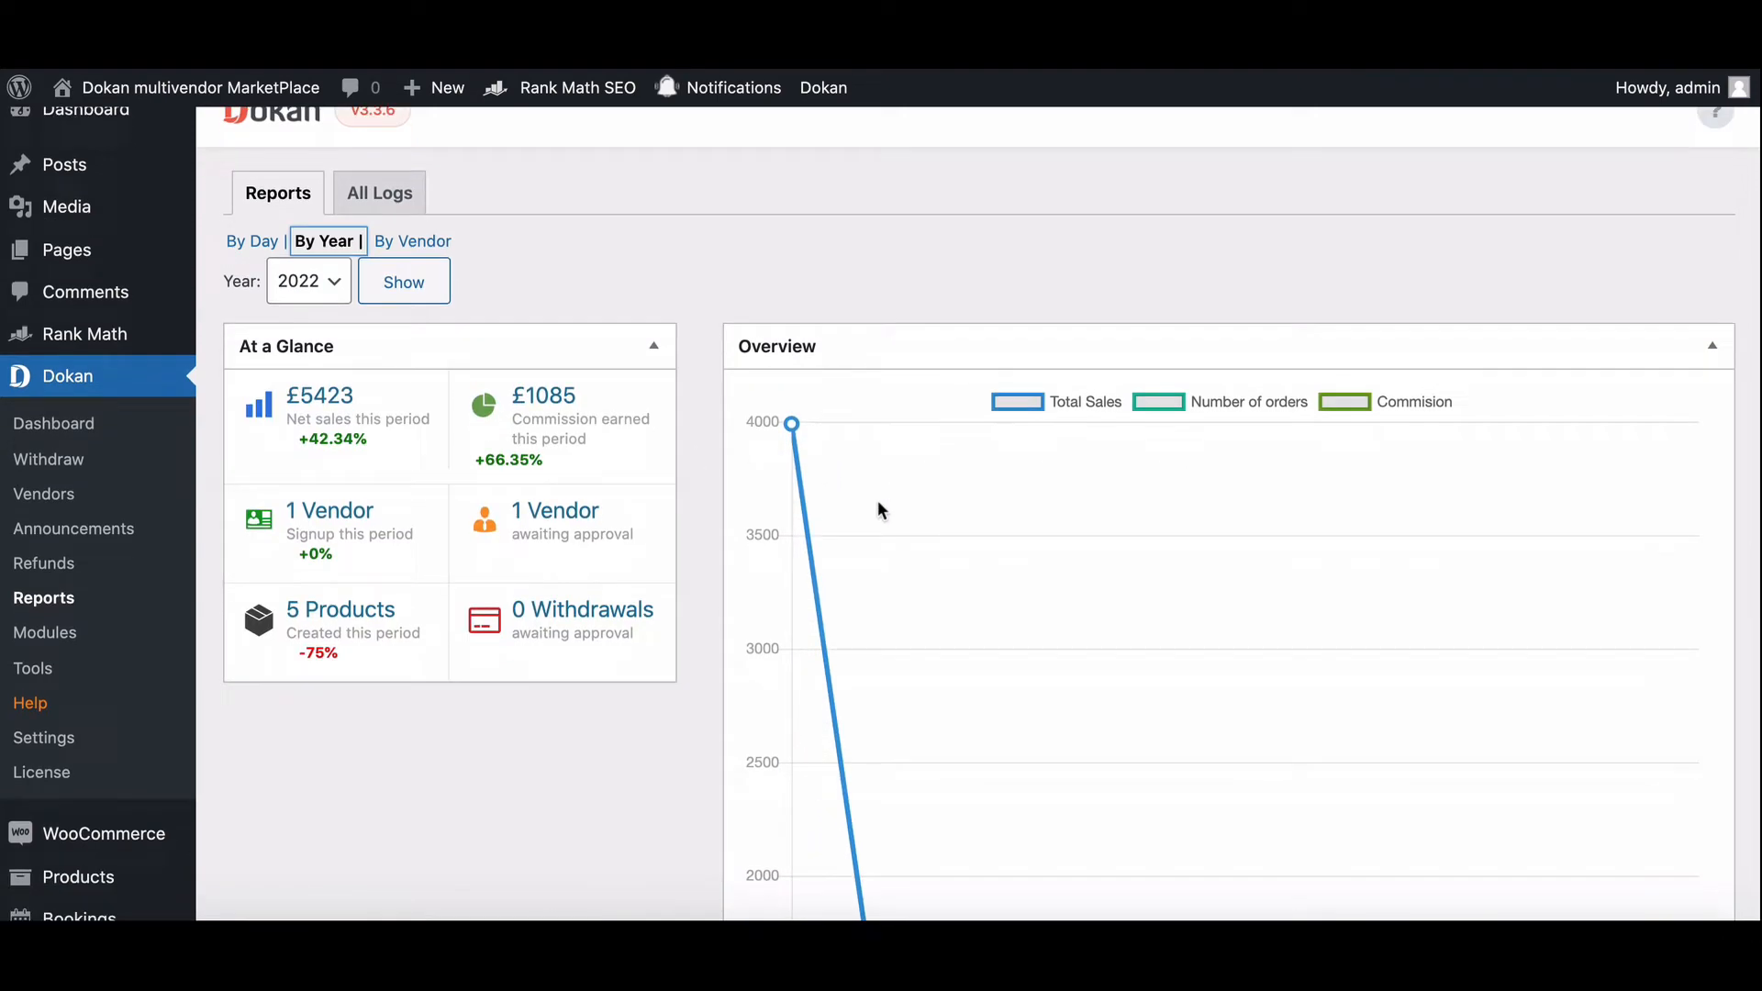
pyautogui.scroll(-3)
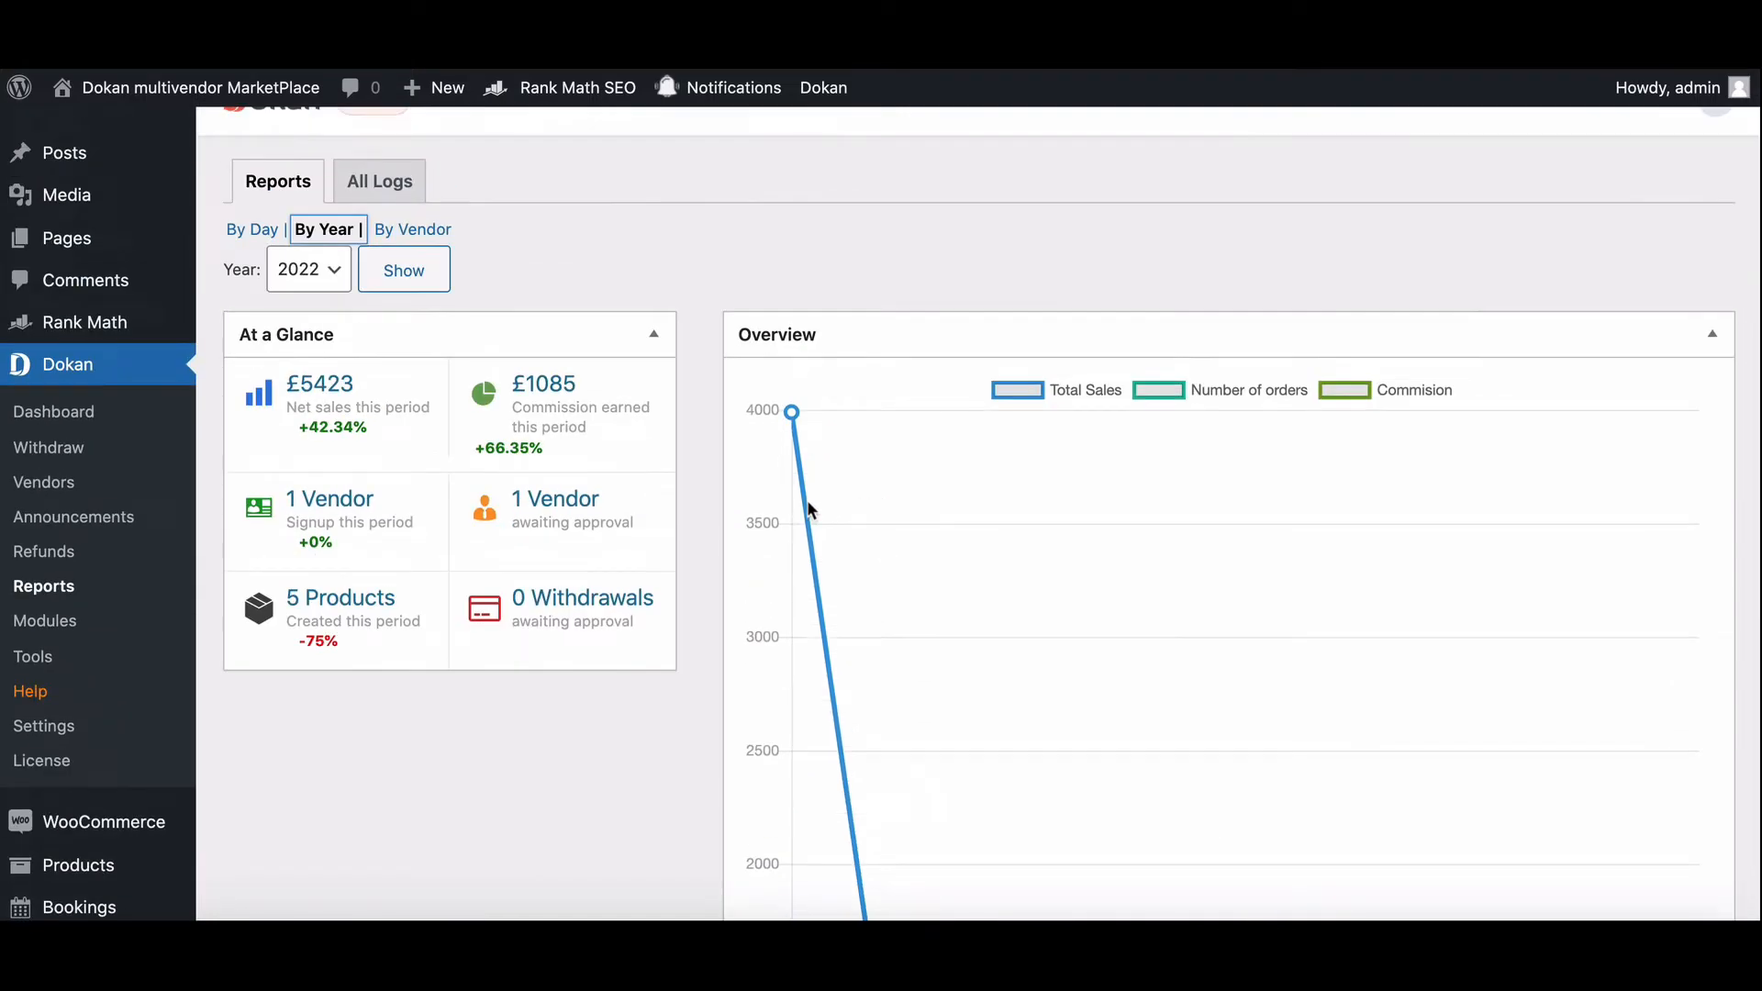
pyautogui.click(308, 268)
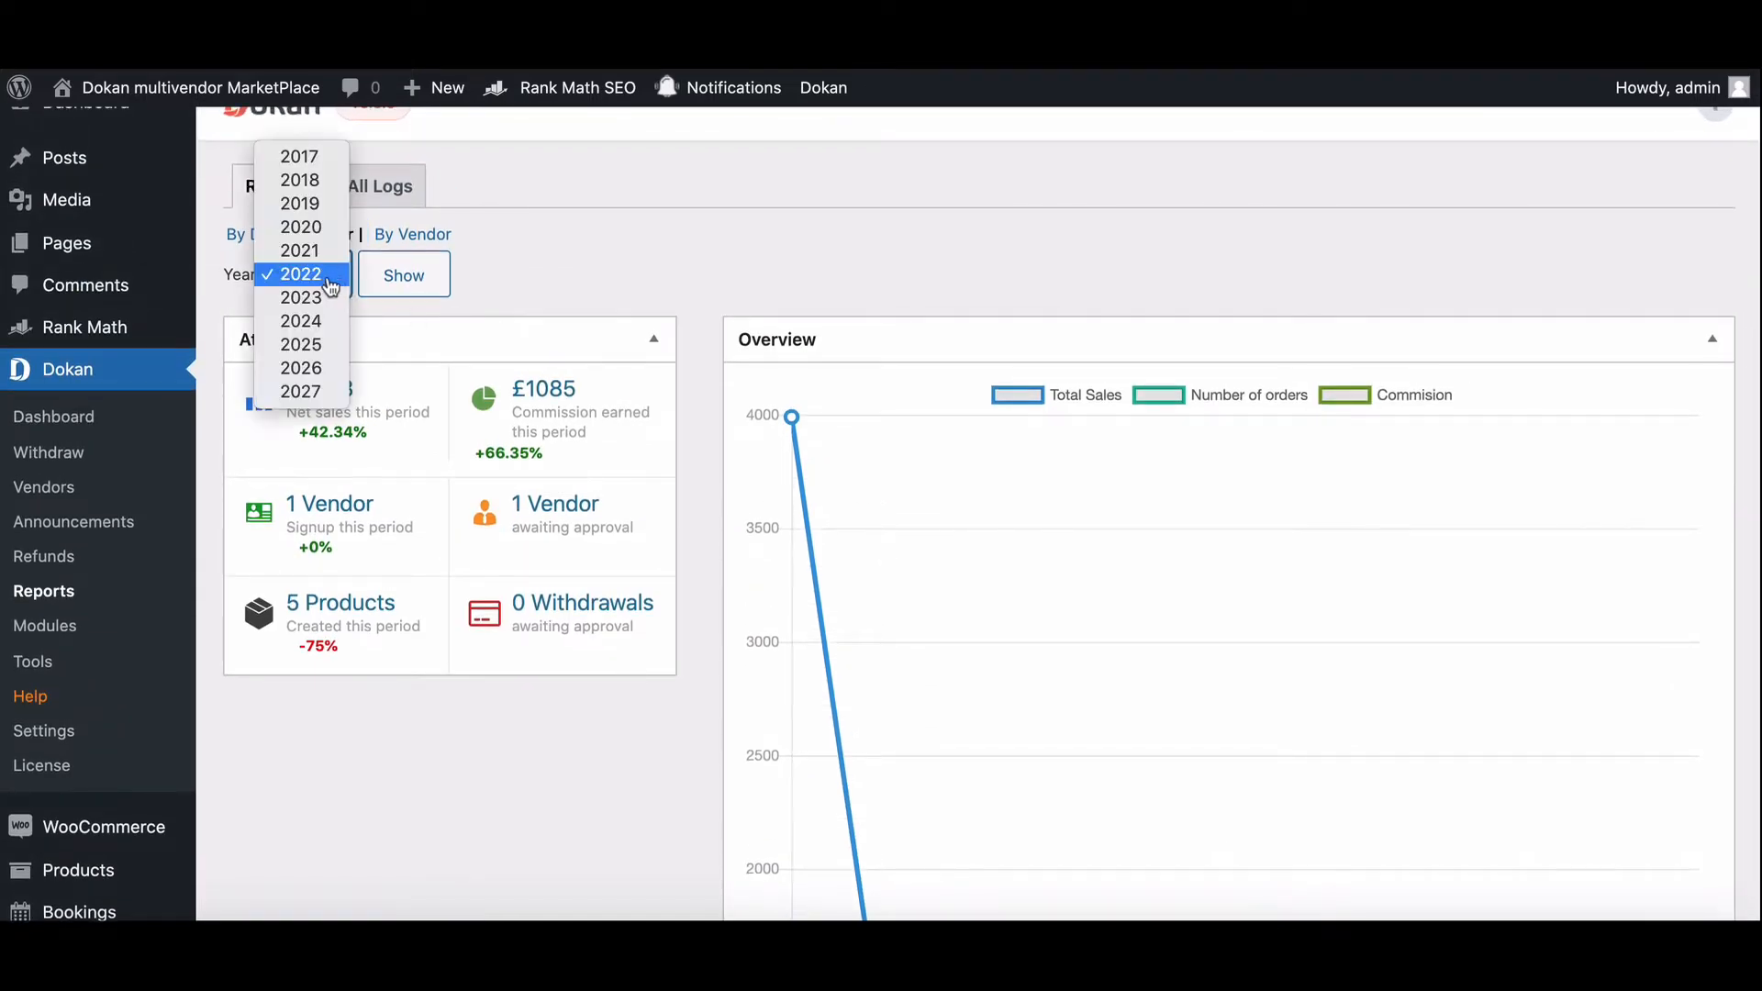
pyautogui.click(299, 249)
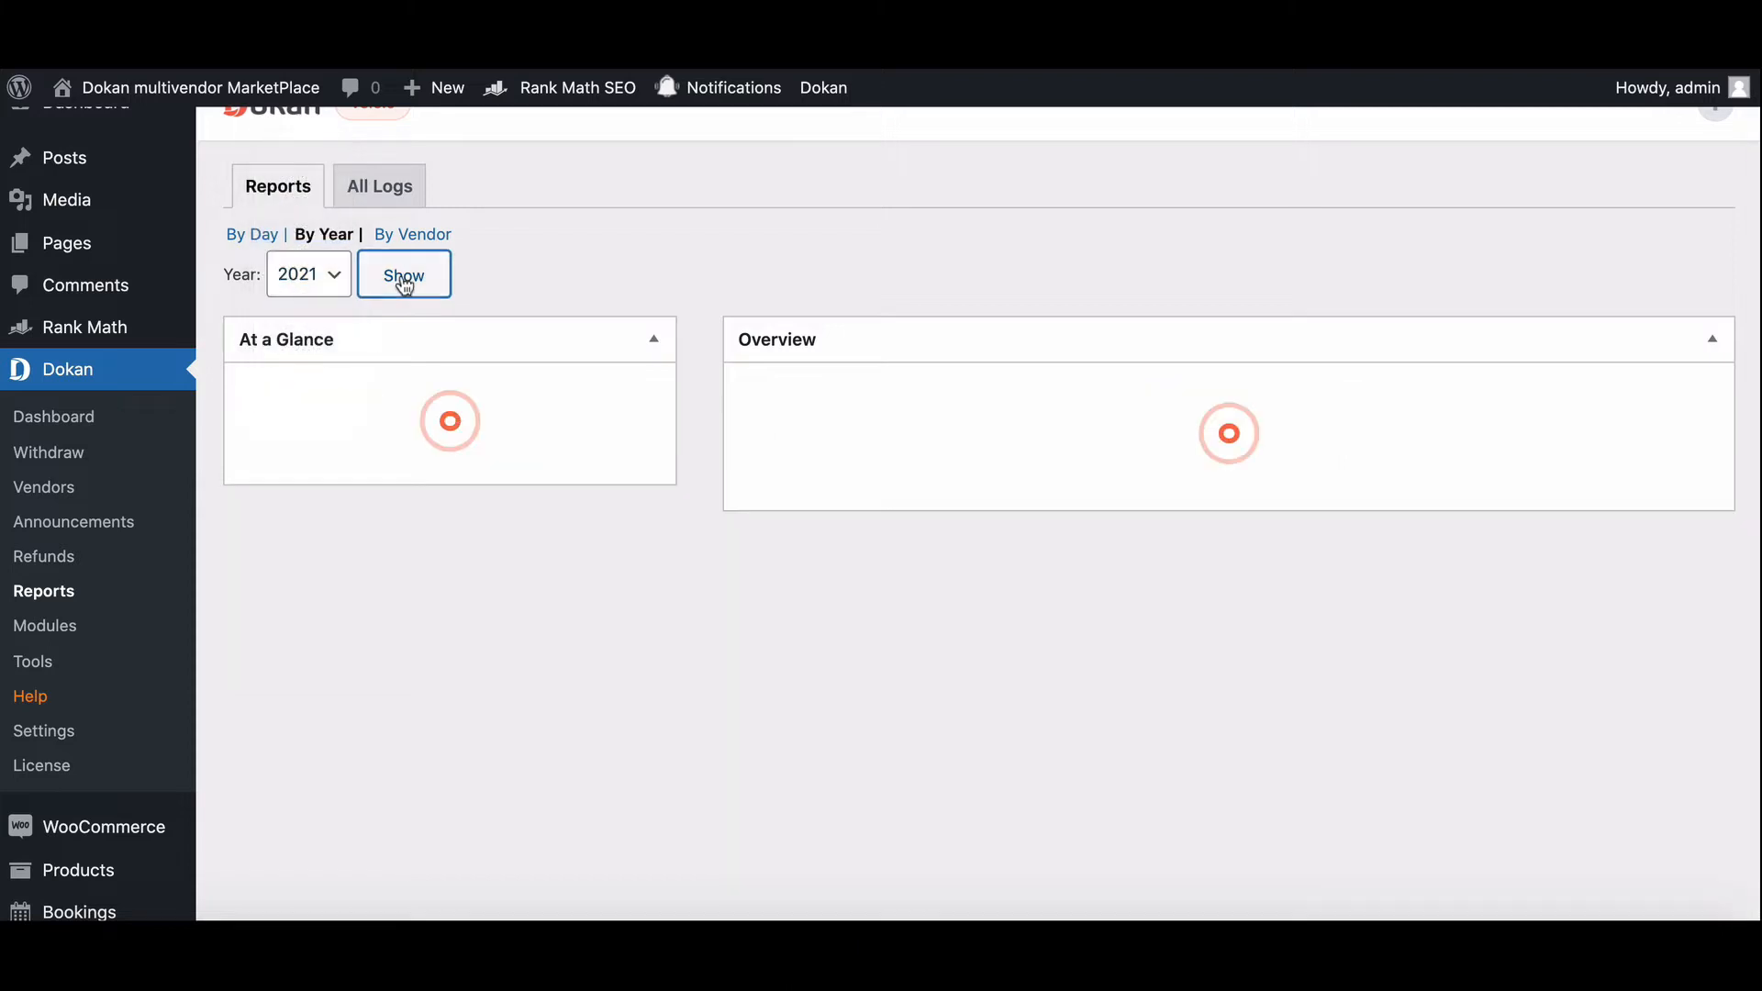
pyautogui.click(404, 273)
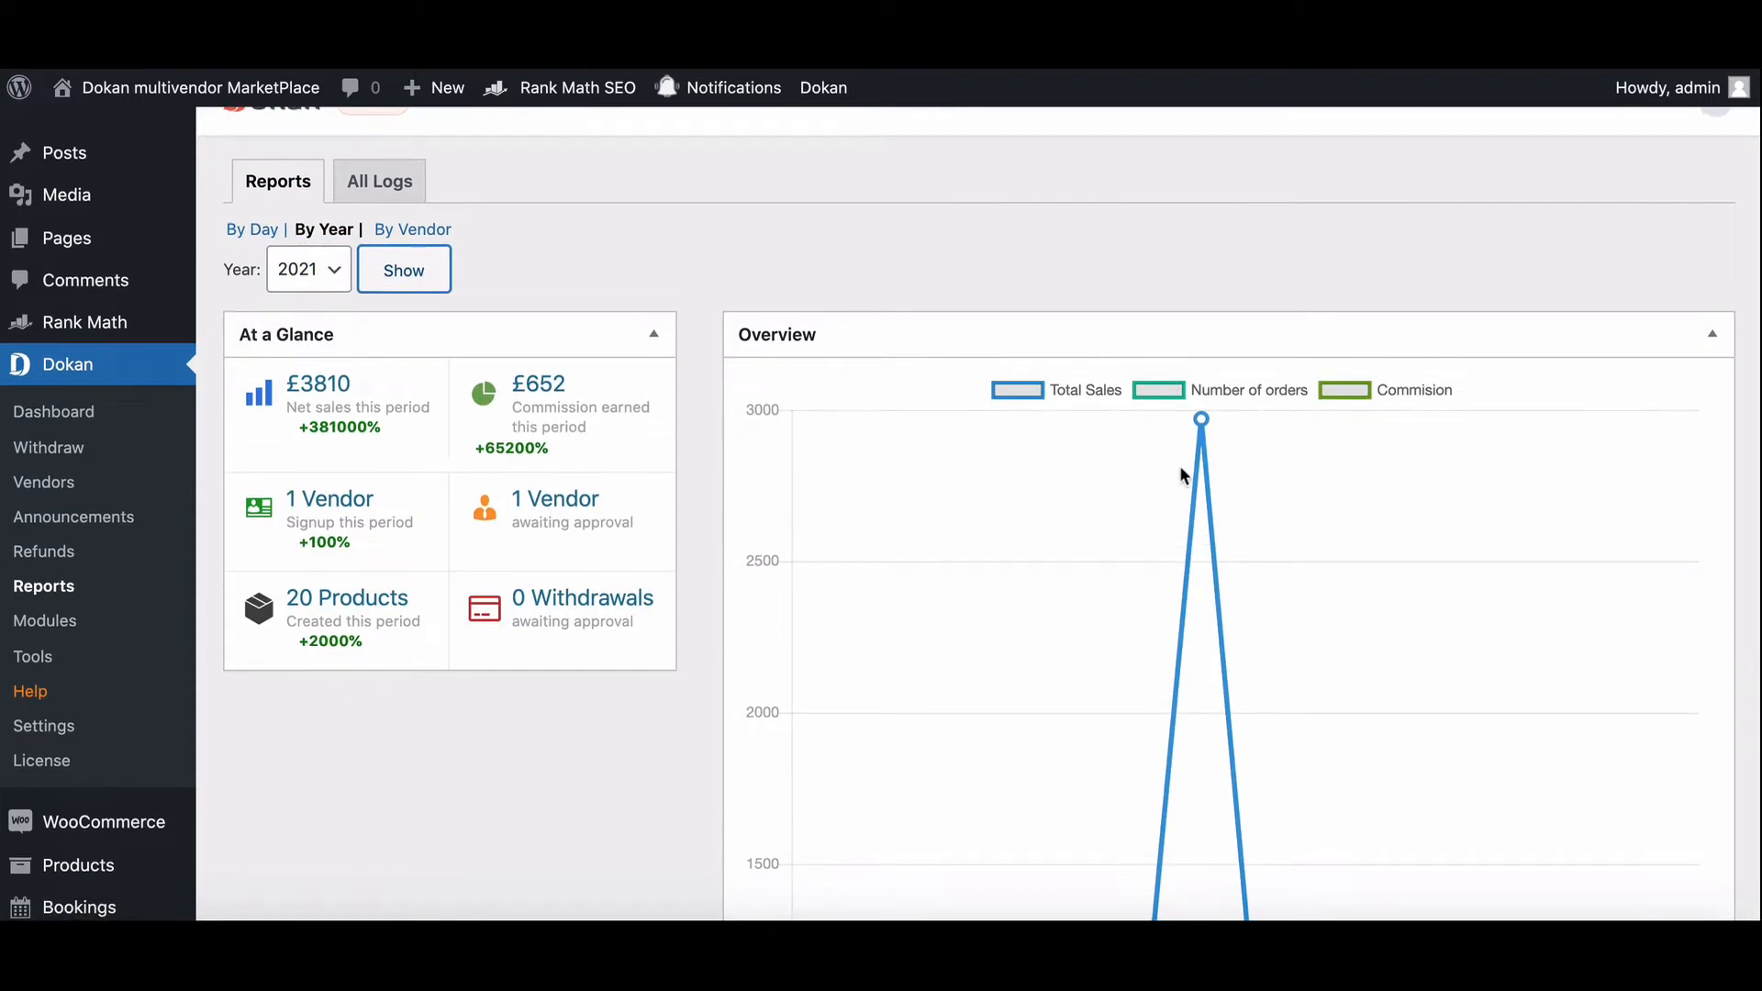
pyautogui.scroll(-3)
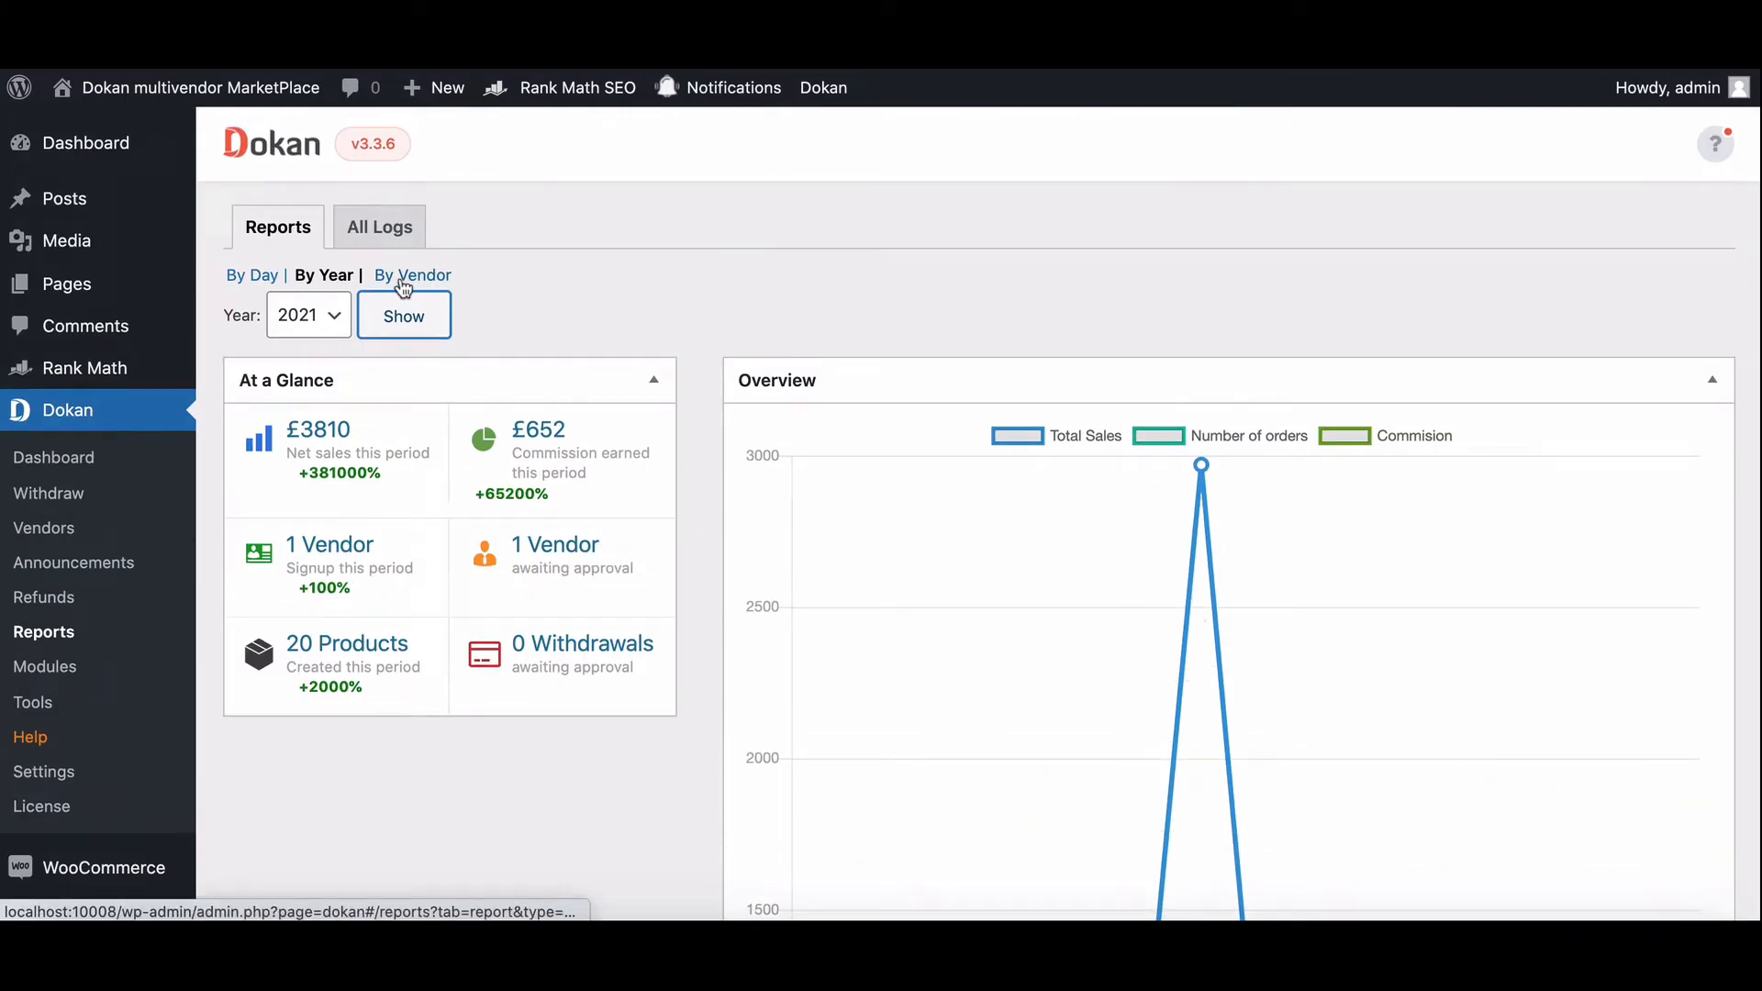
# - Scroll through the vendor report for 2020-06-1 to 2022-2-28 with £9233 net sales over 13 orders
pyautogui.scroll(-3)
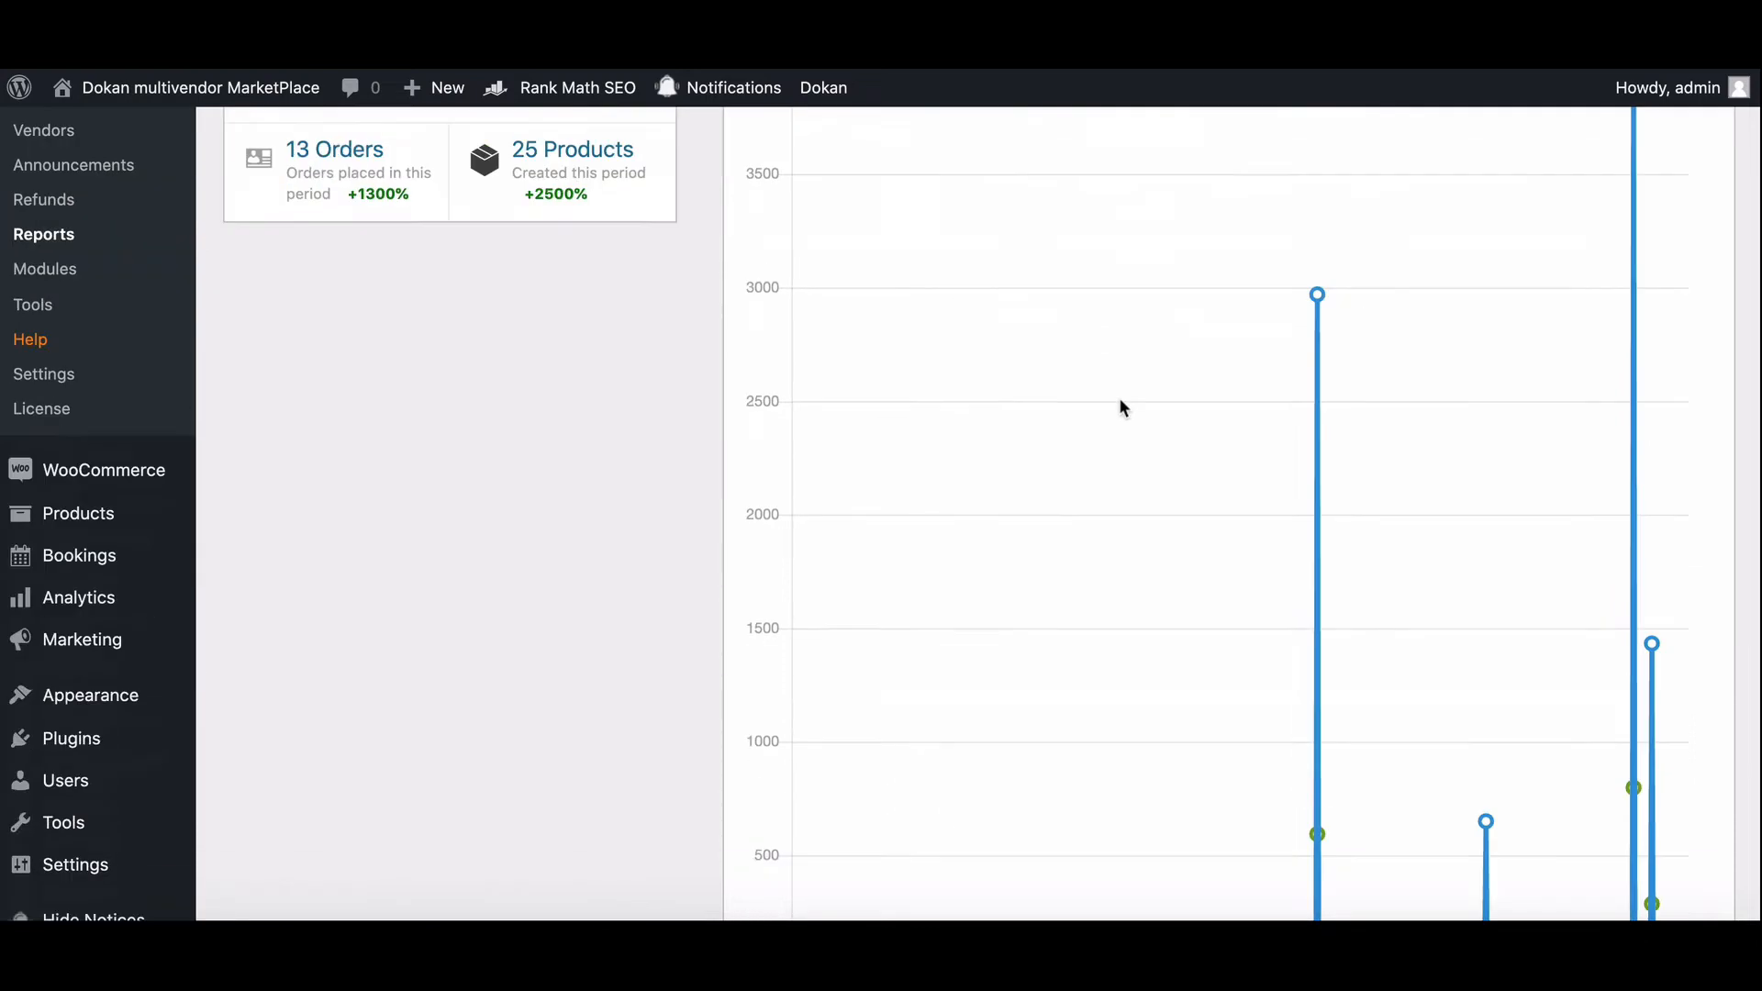
pyautogui.scroll(3)
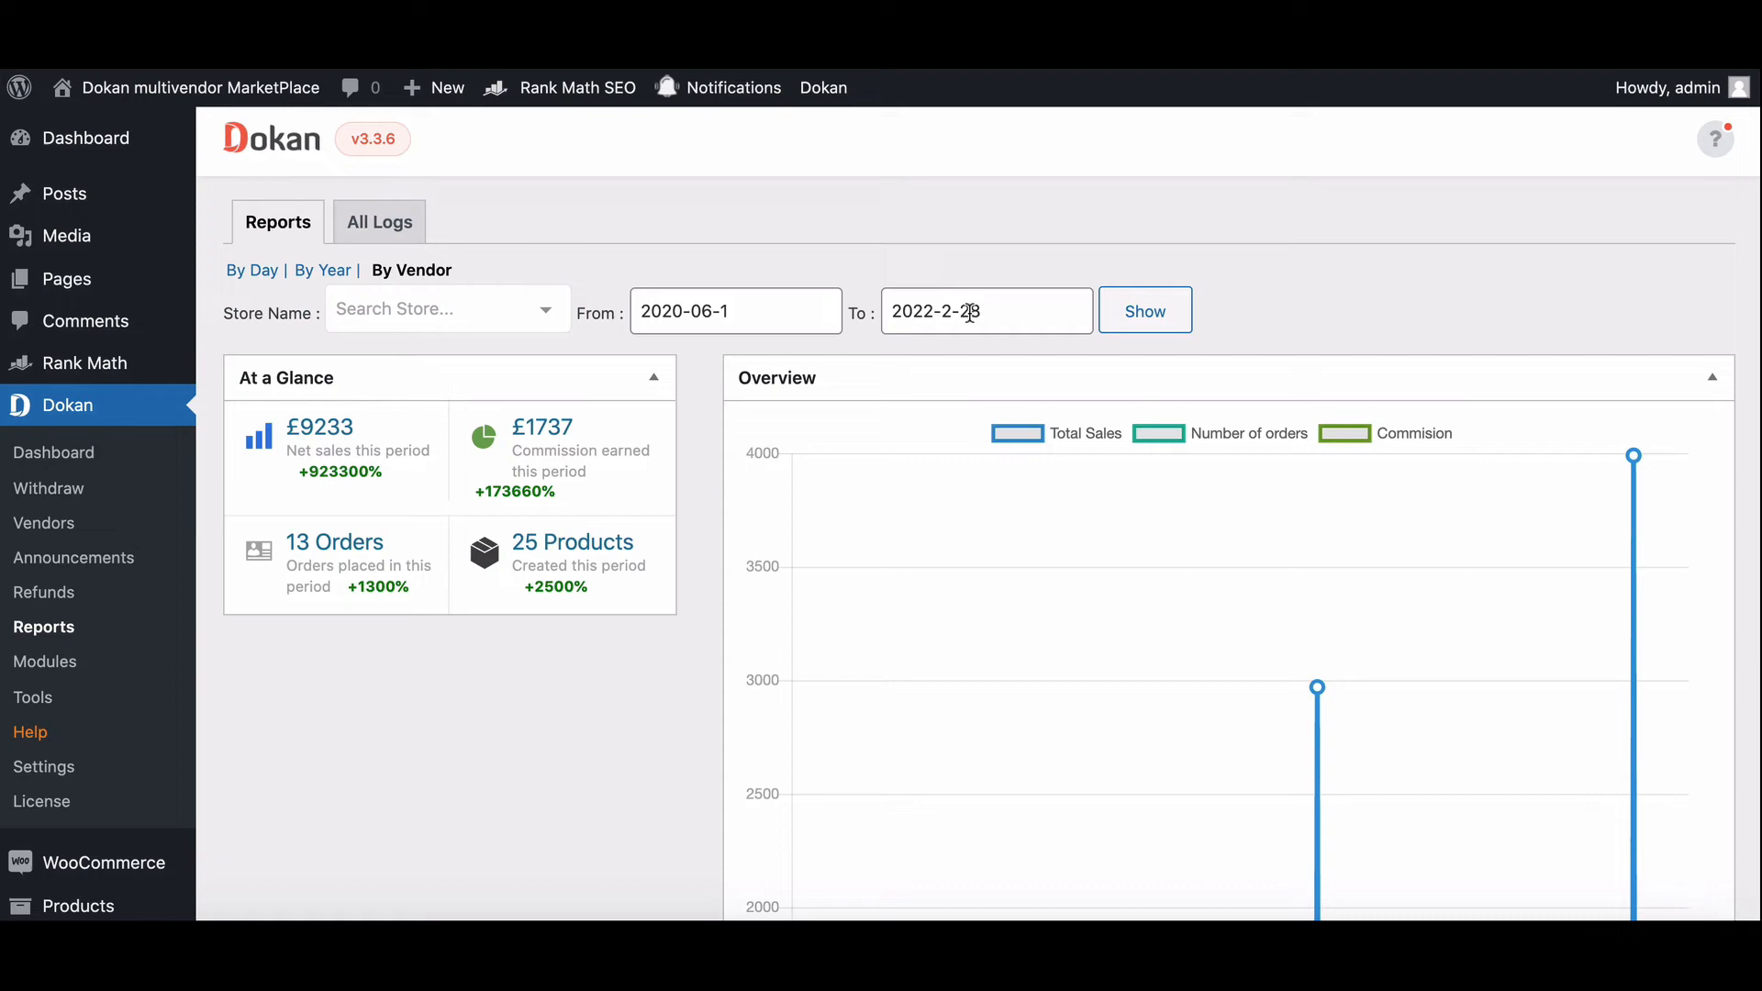
pyautogui.moveTo(378, 227)
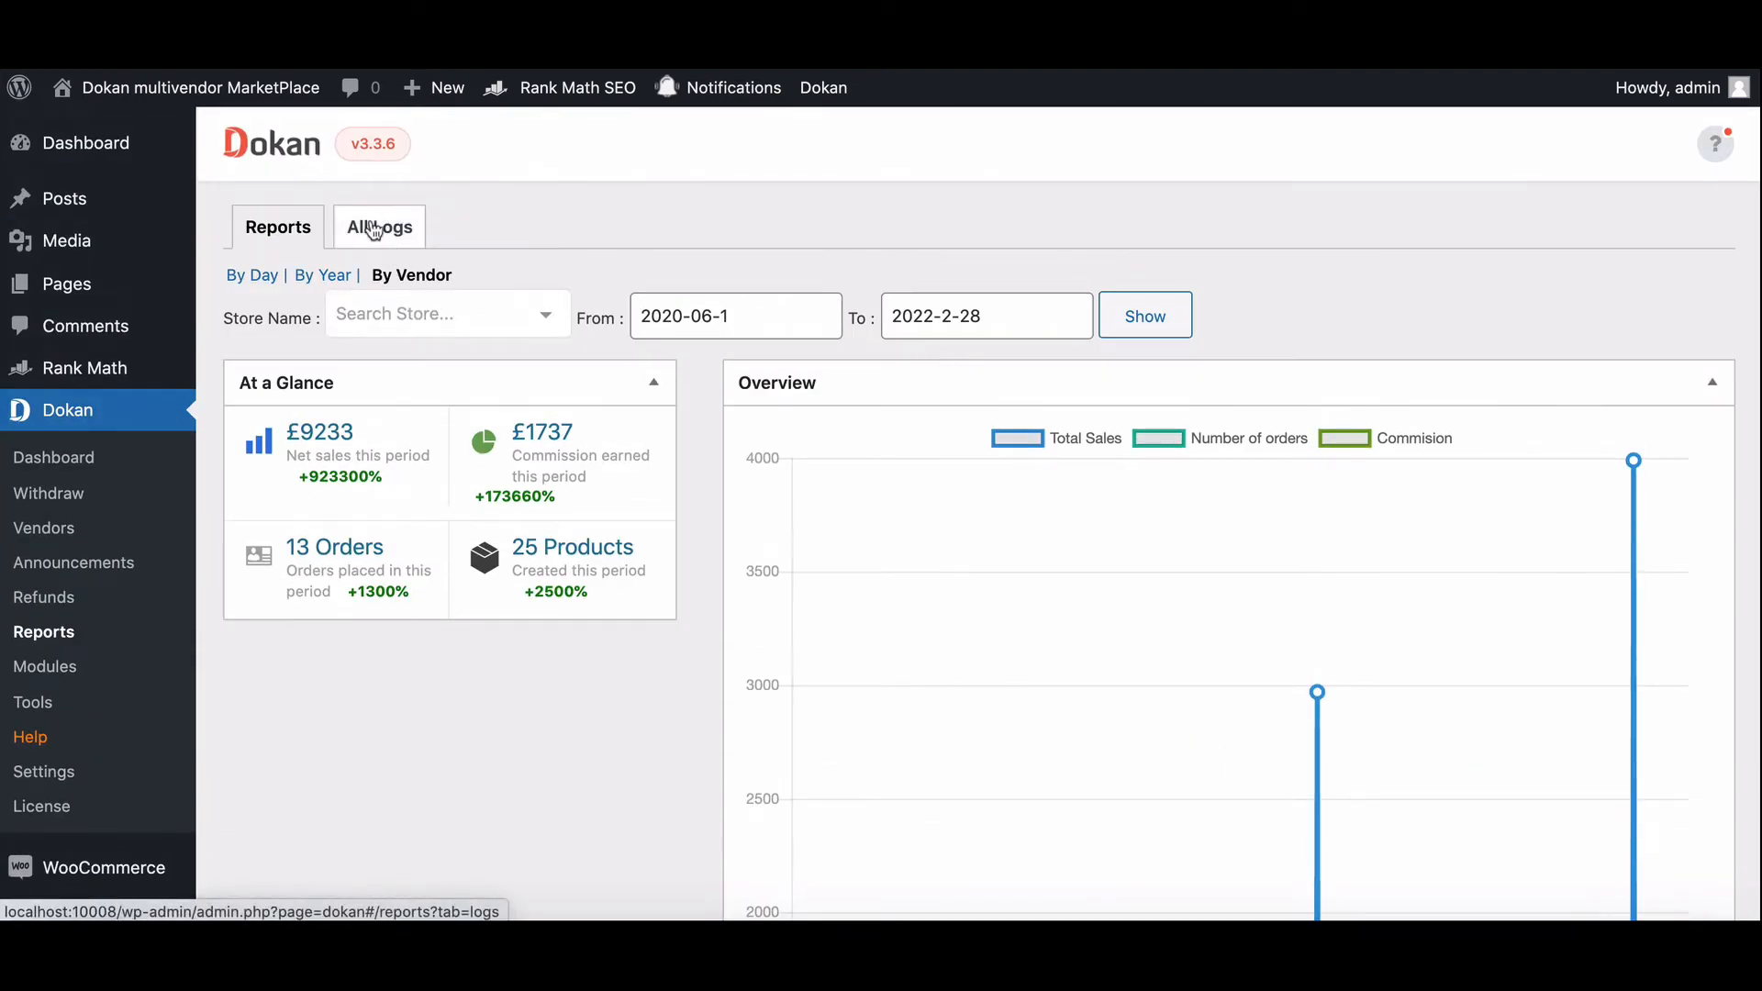
# - Show the All Logs table of 14 orders and reveal the store filter options
pyautogui.click(378, 226)
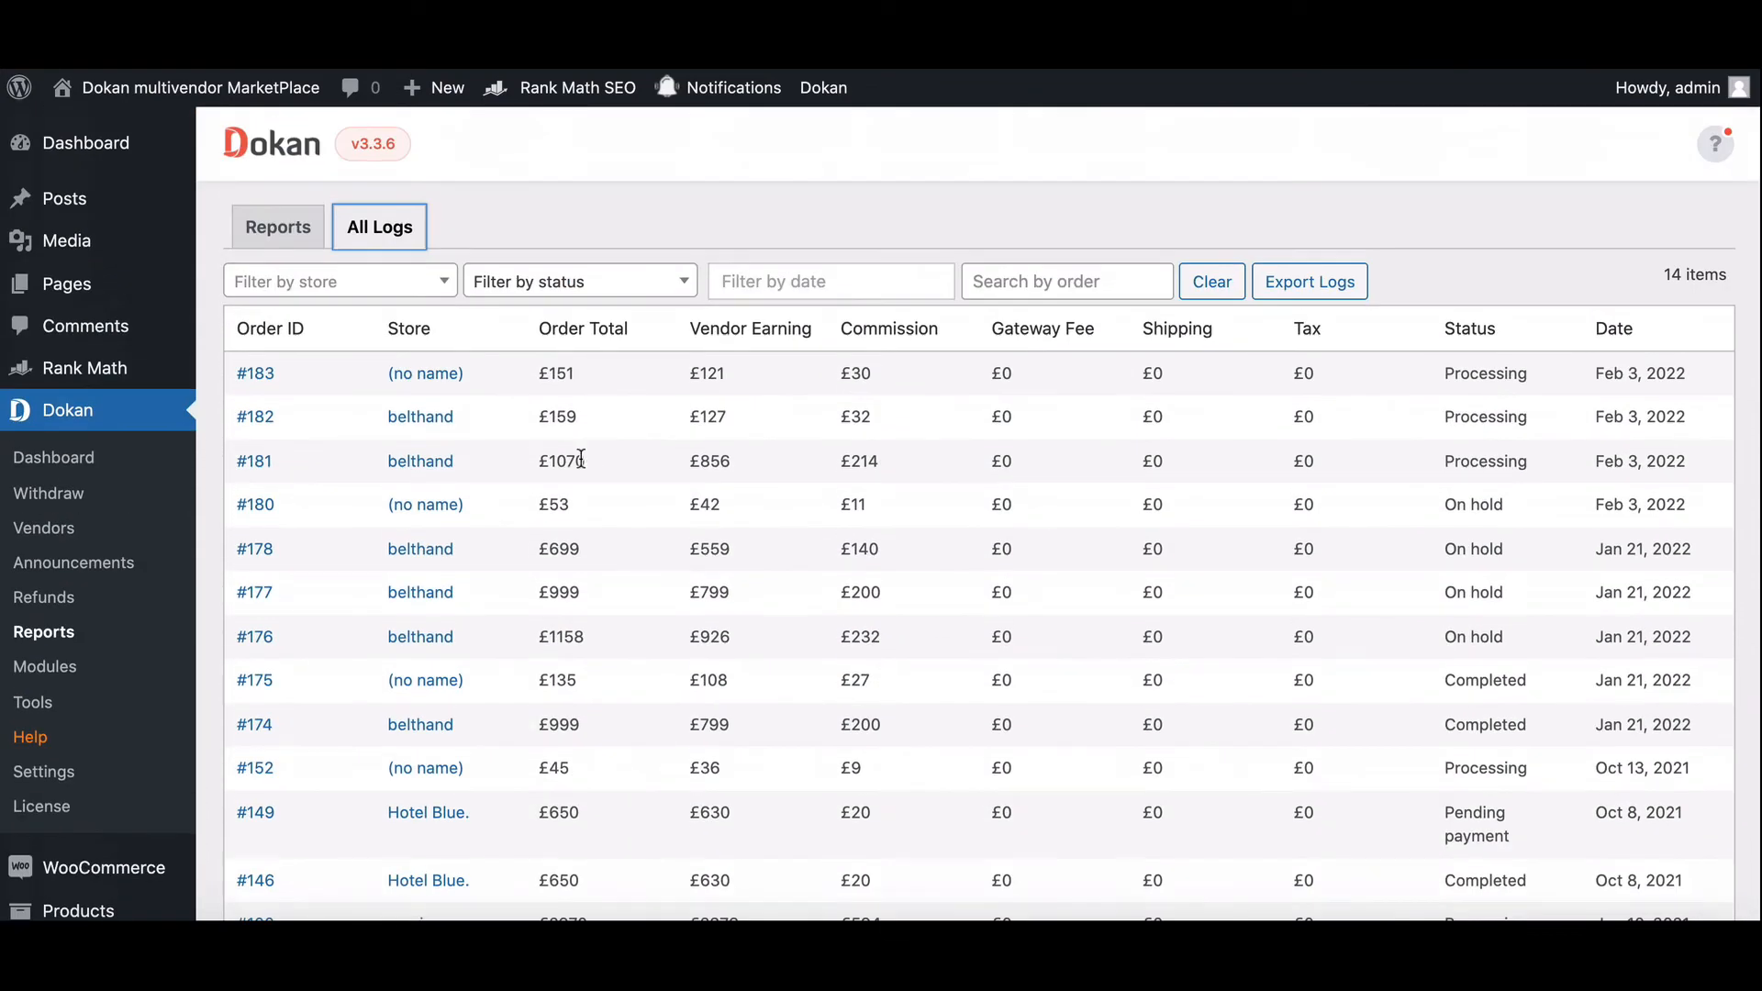
pyautogui.scroll(-3)
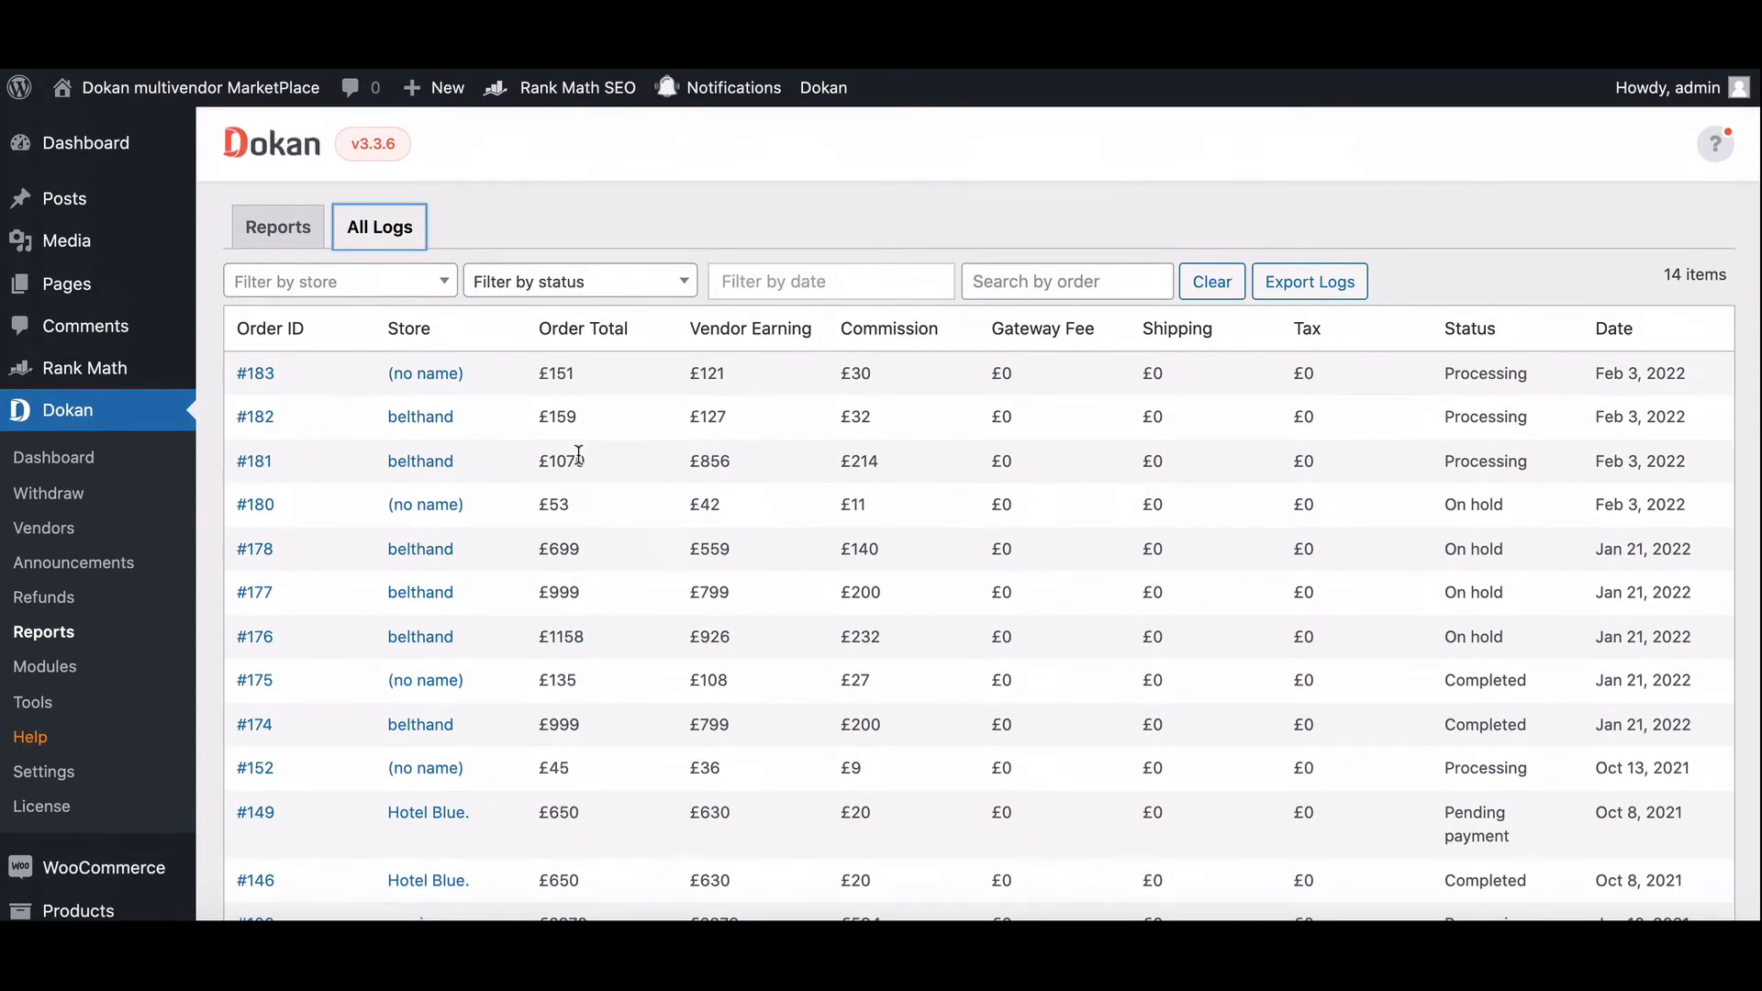
pyautogui.click(338, 281)
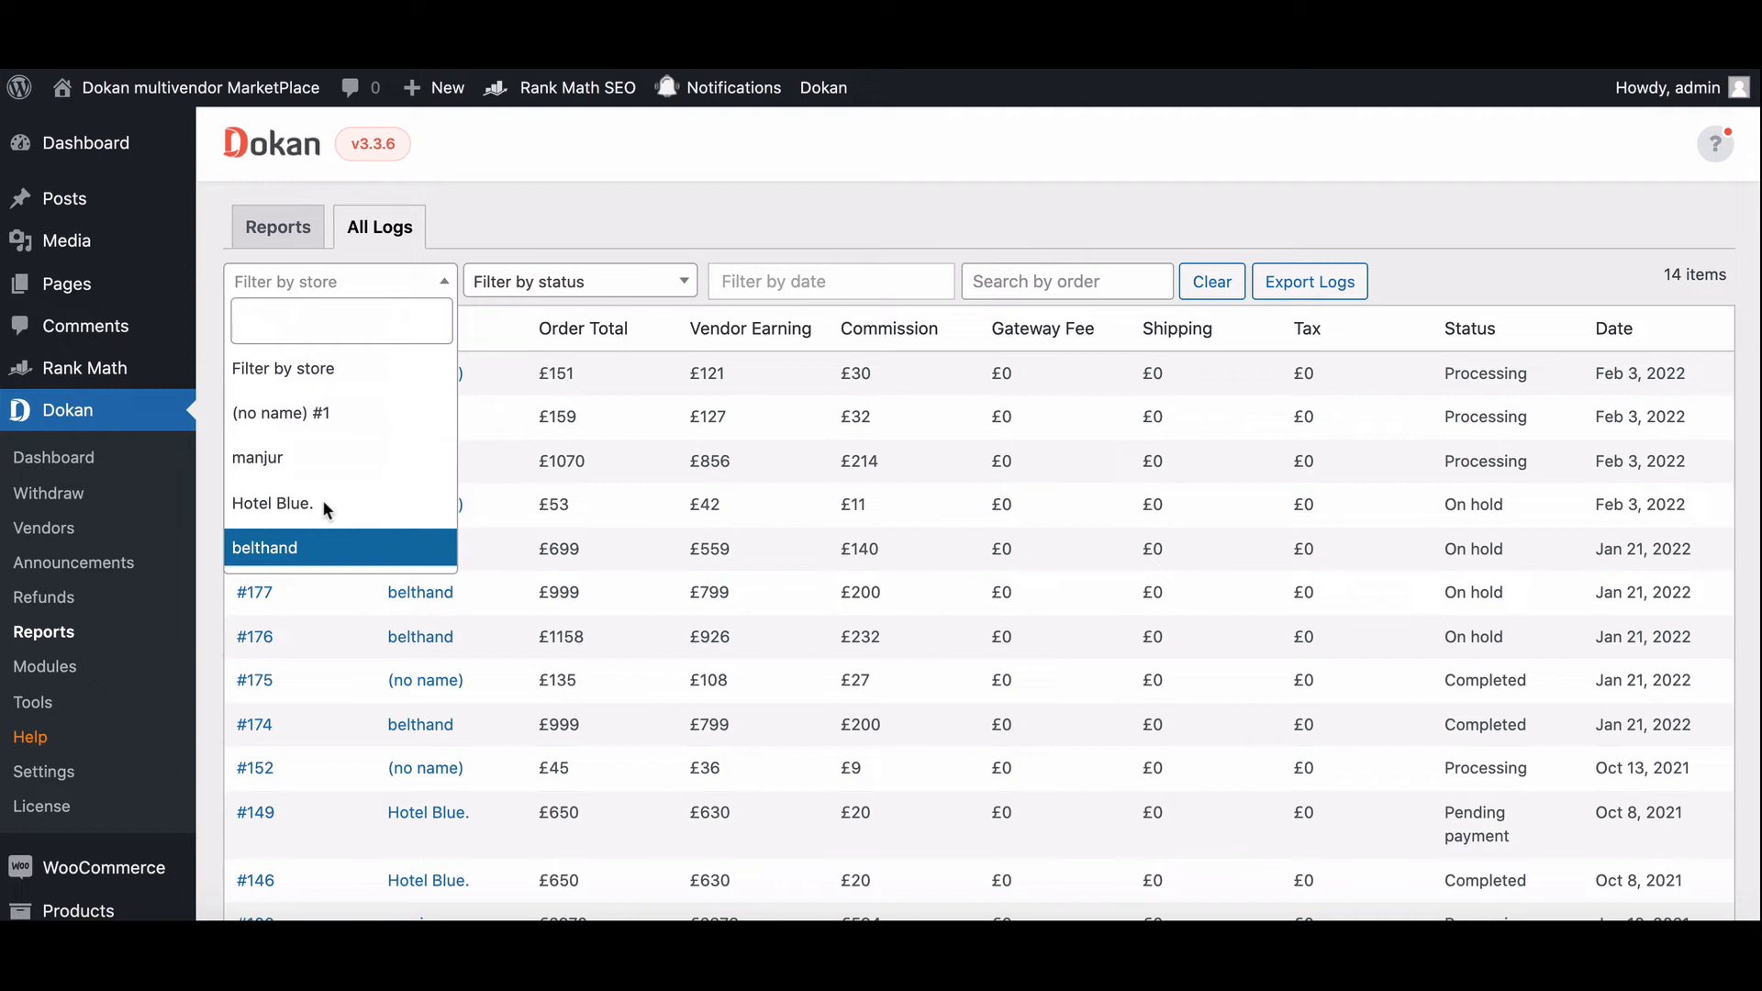
pyautogui.click(578, 281)
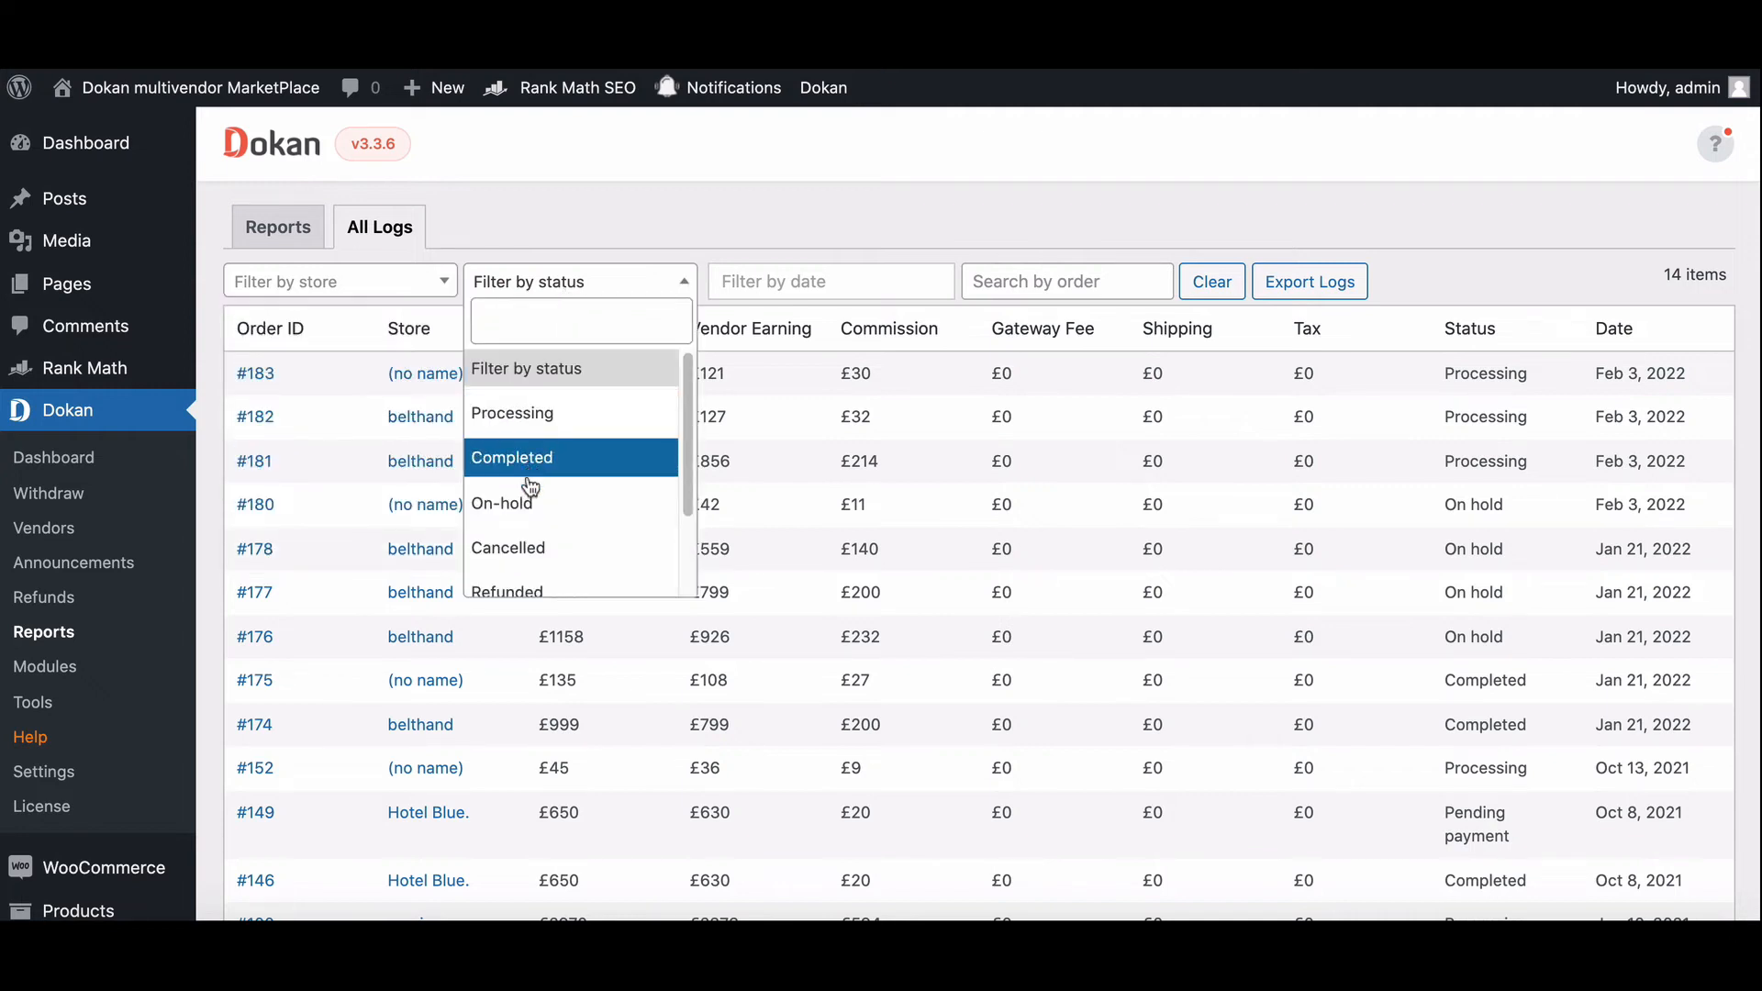
pyautogui.click(829, 281)
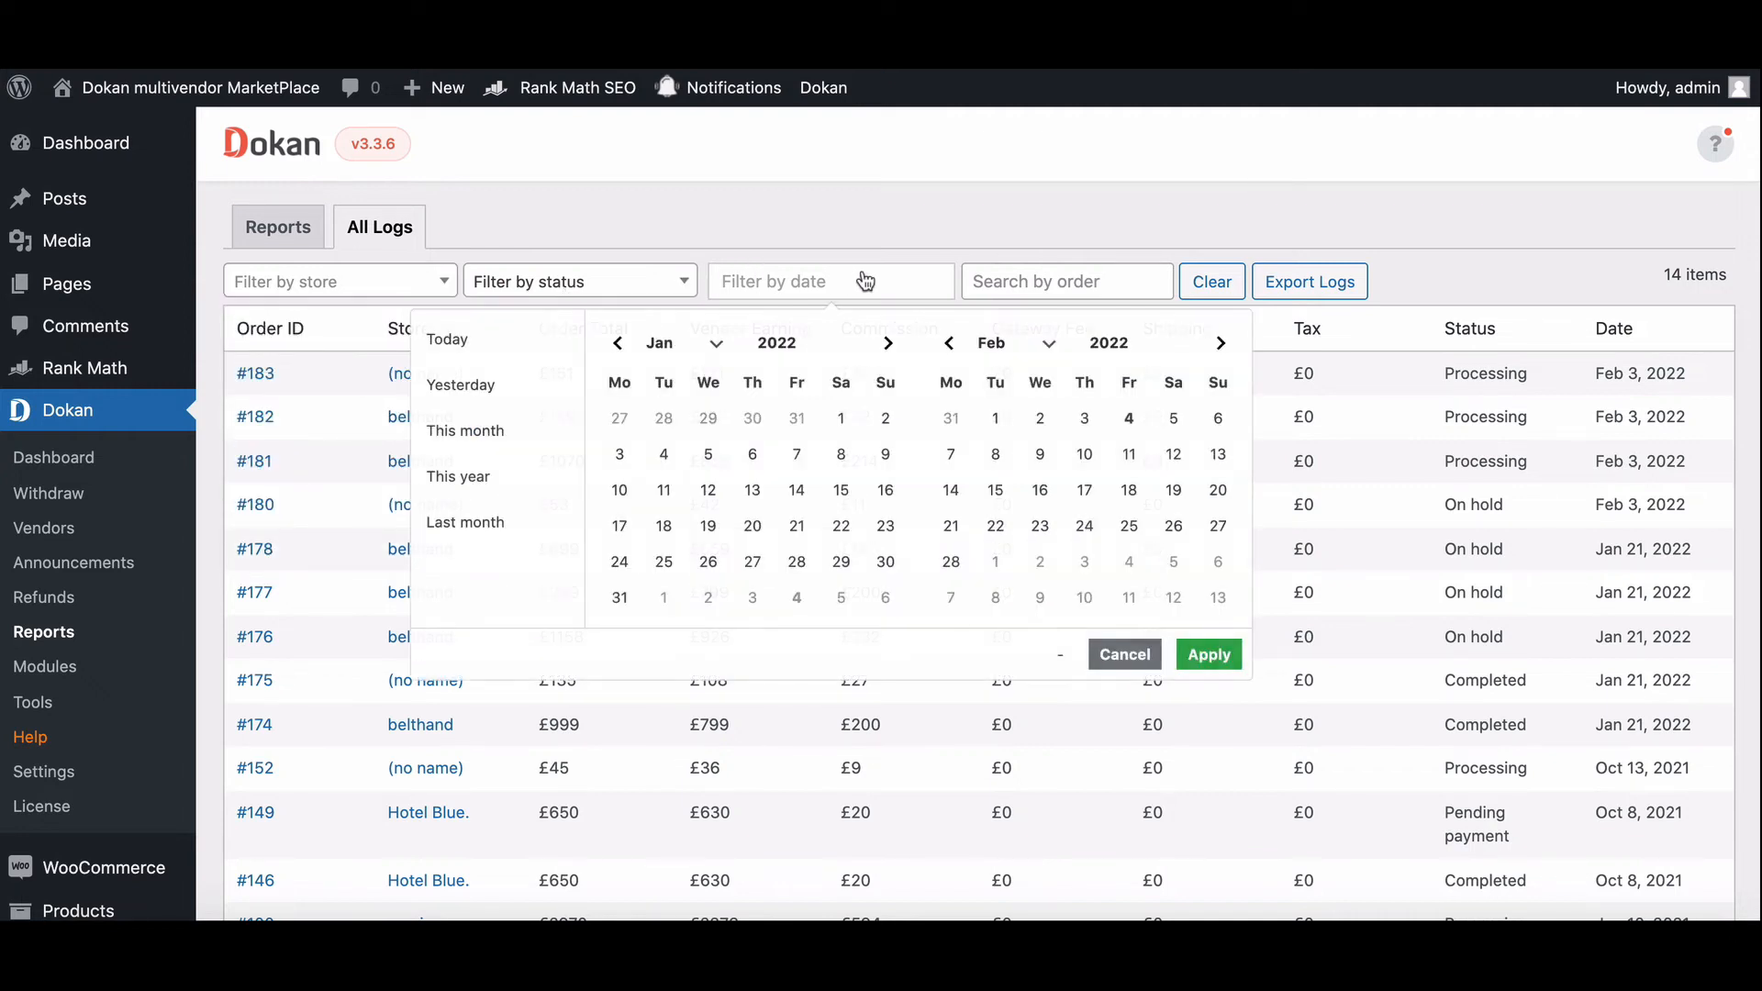
pyautogui.click(1064, 281)
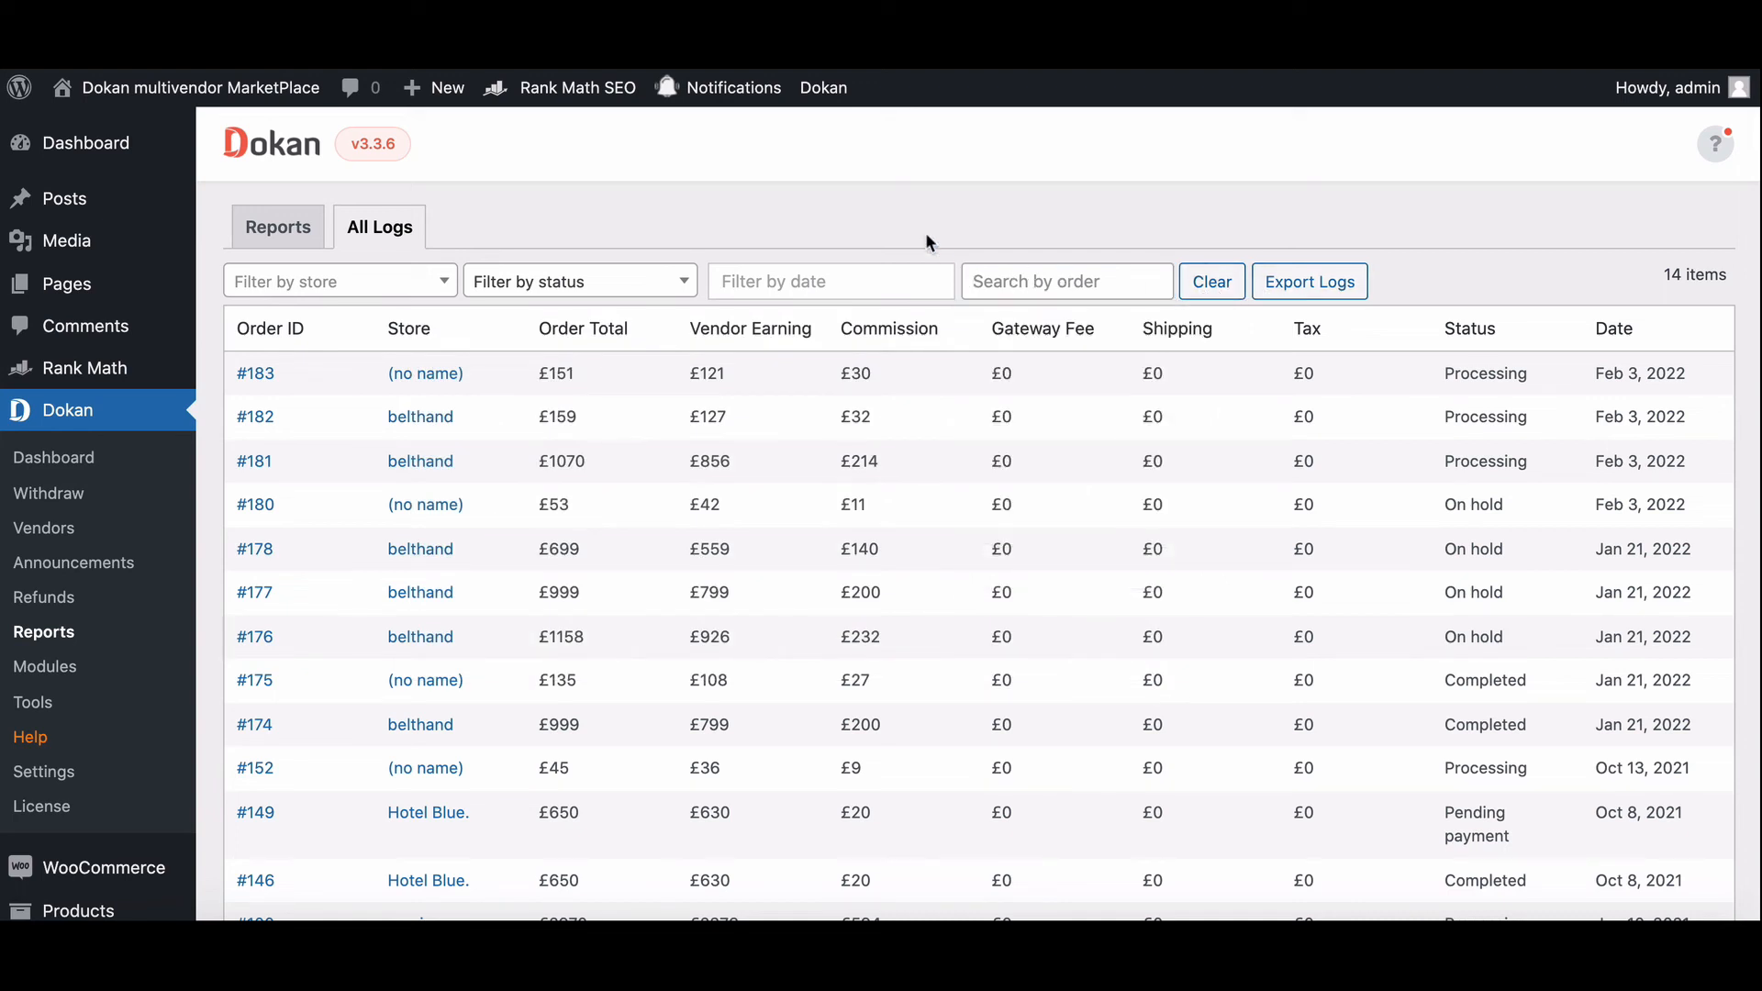
pyautogui.moveTo(1311, 281)
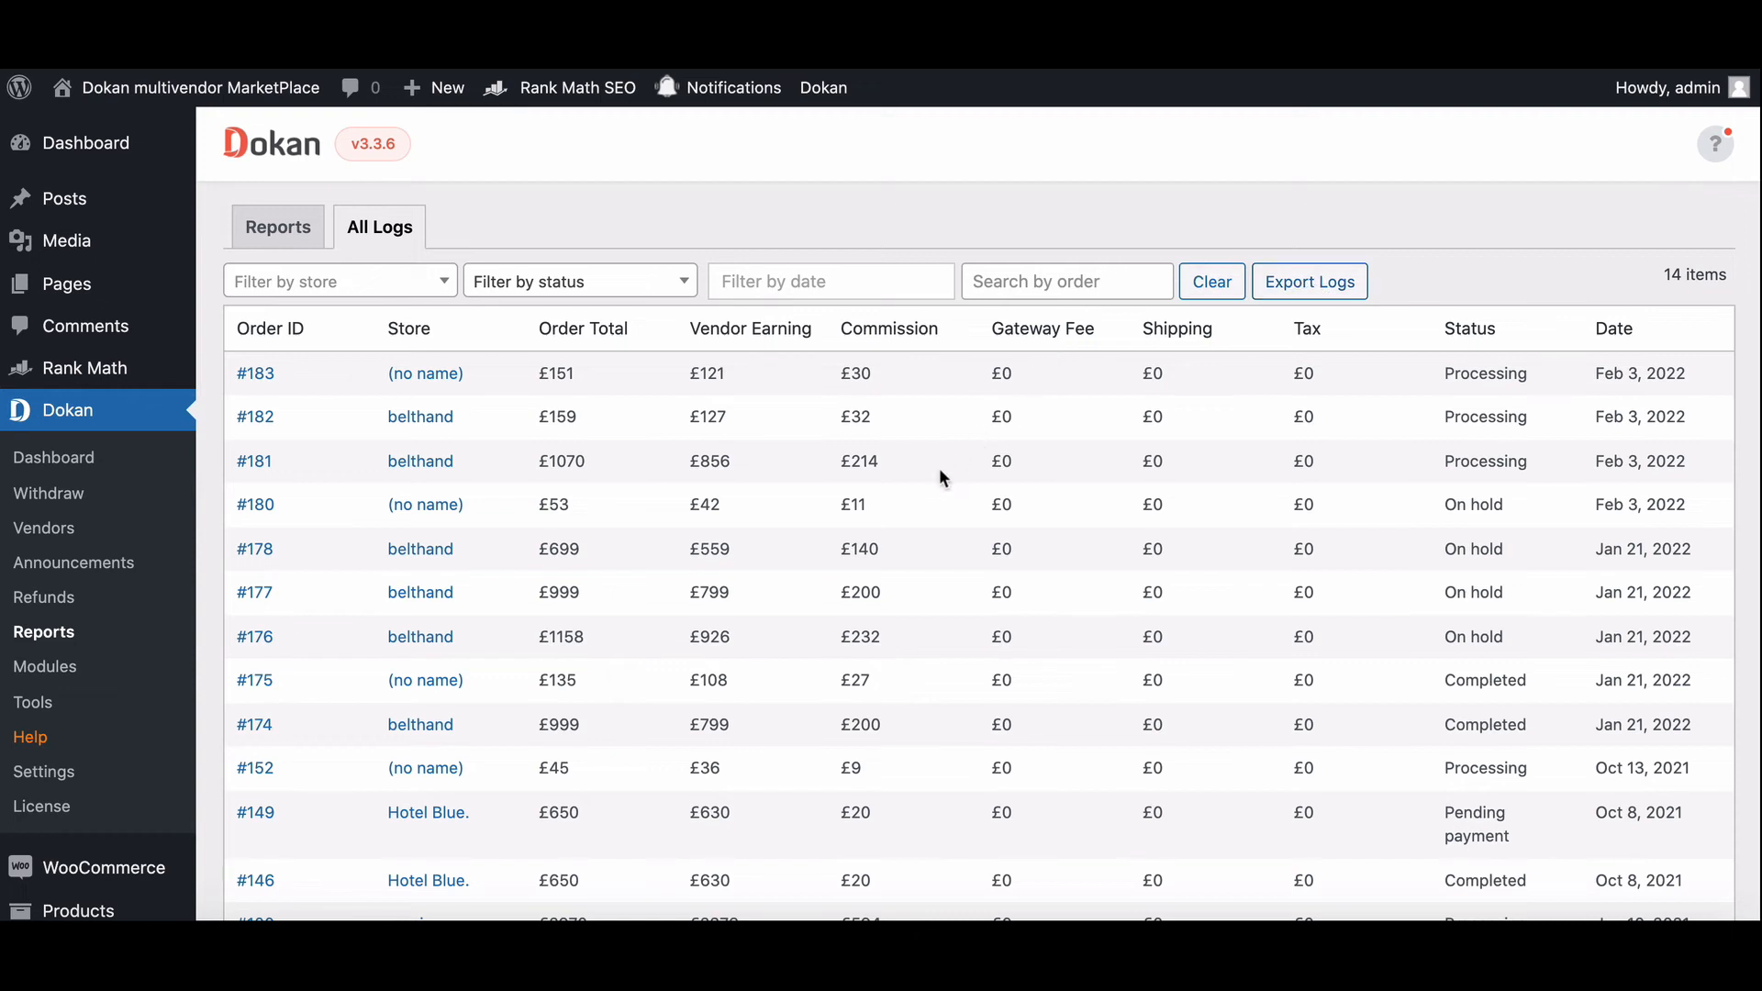
pyautogui.moveTo(906, 608)
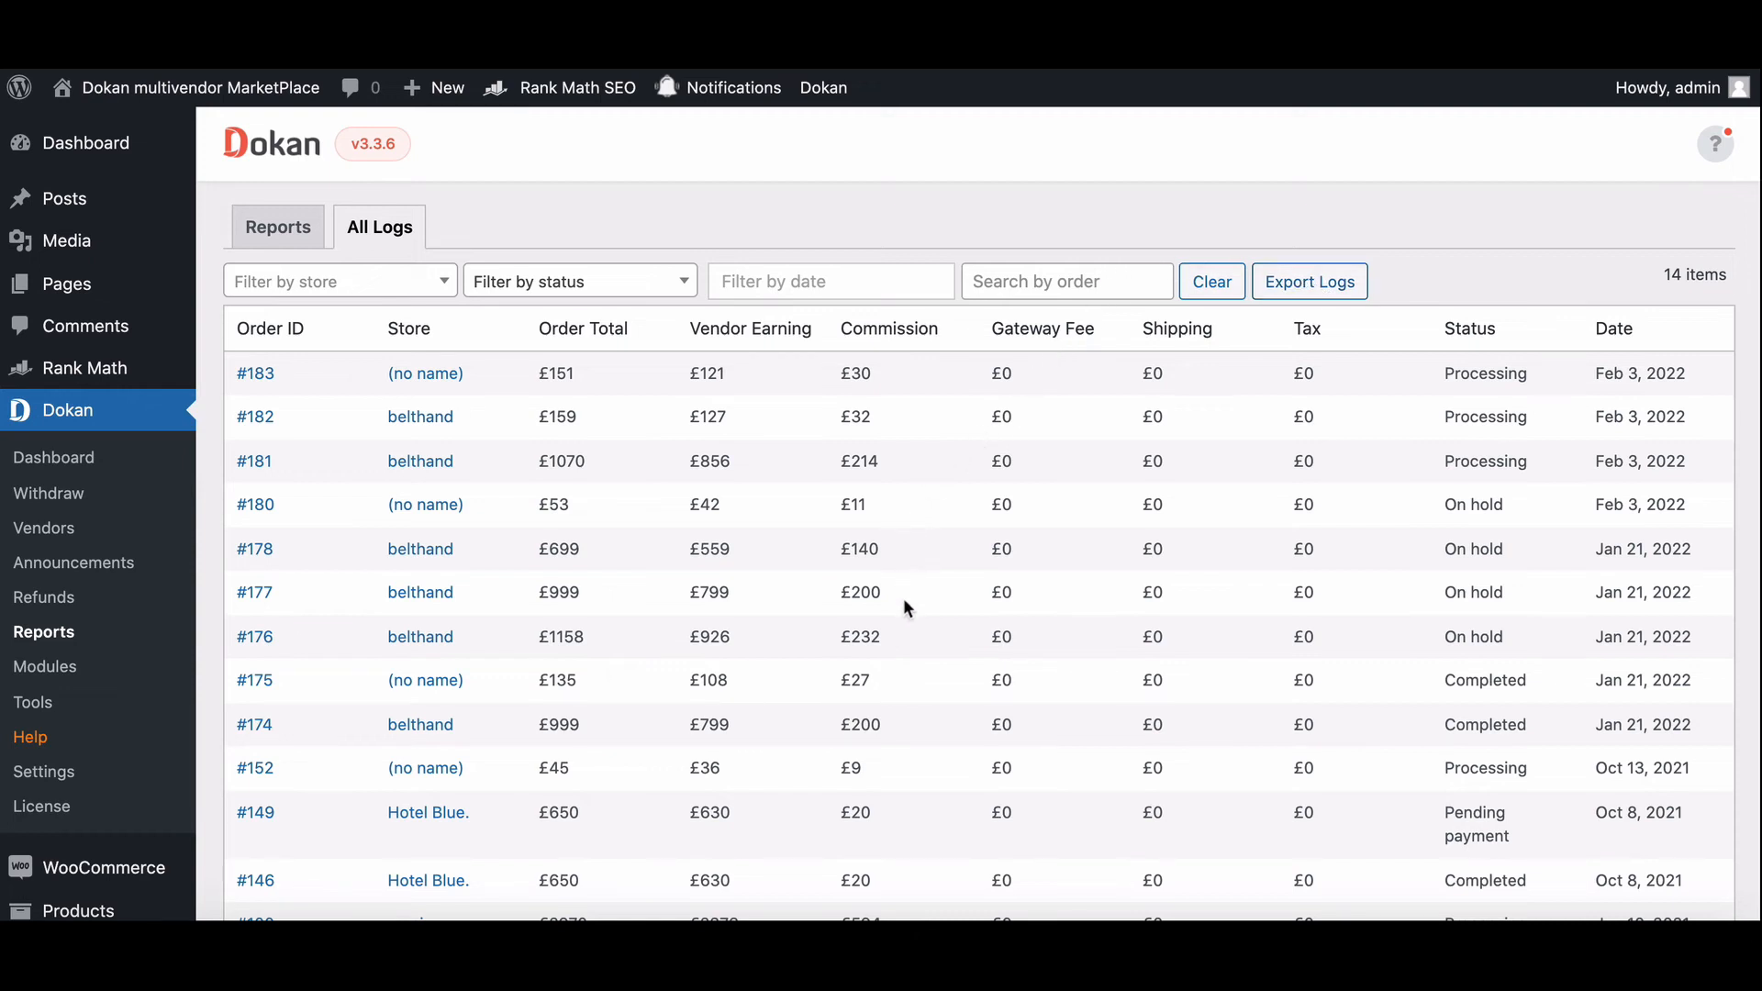
pyautogui.scroll(-3)
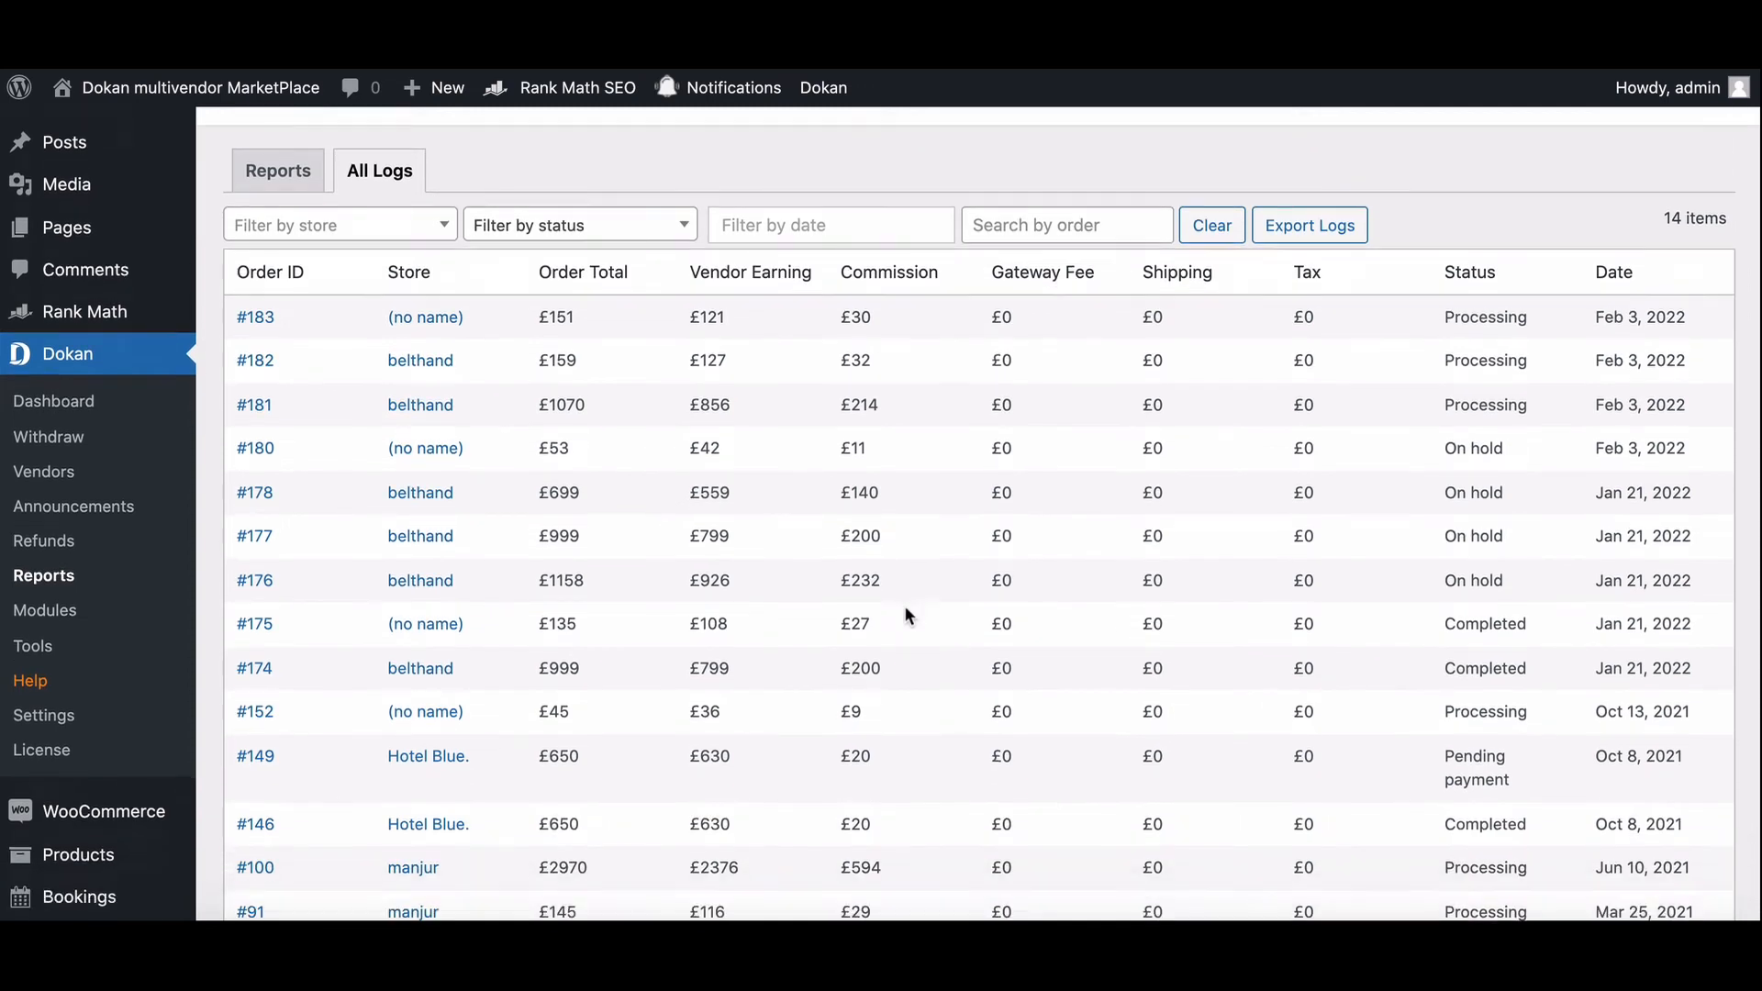
pyautogui.scroll(-3)
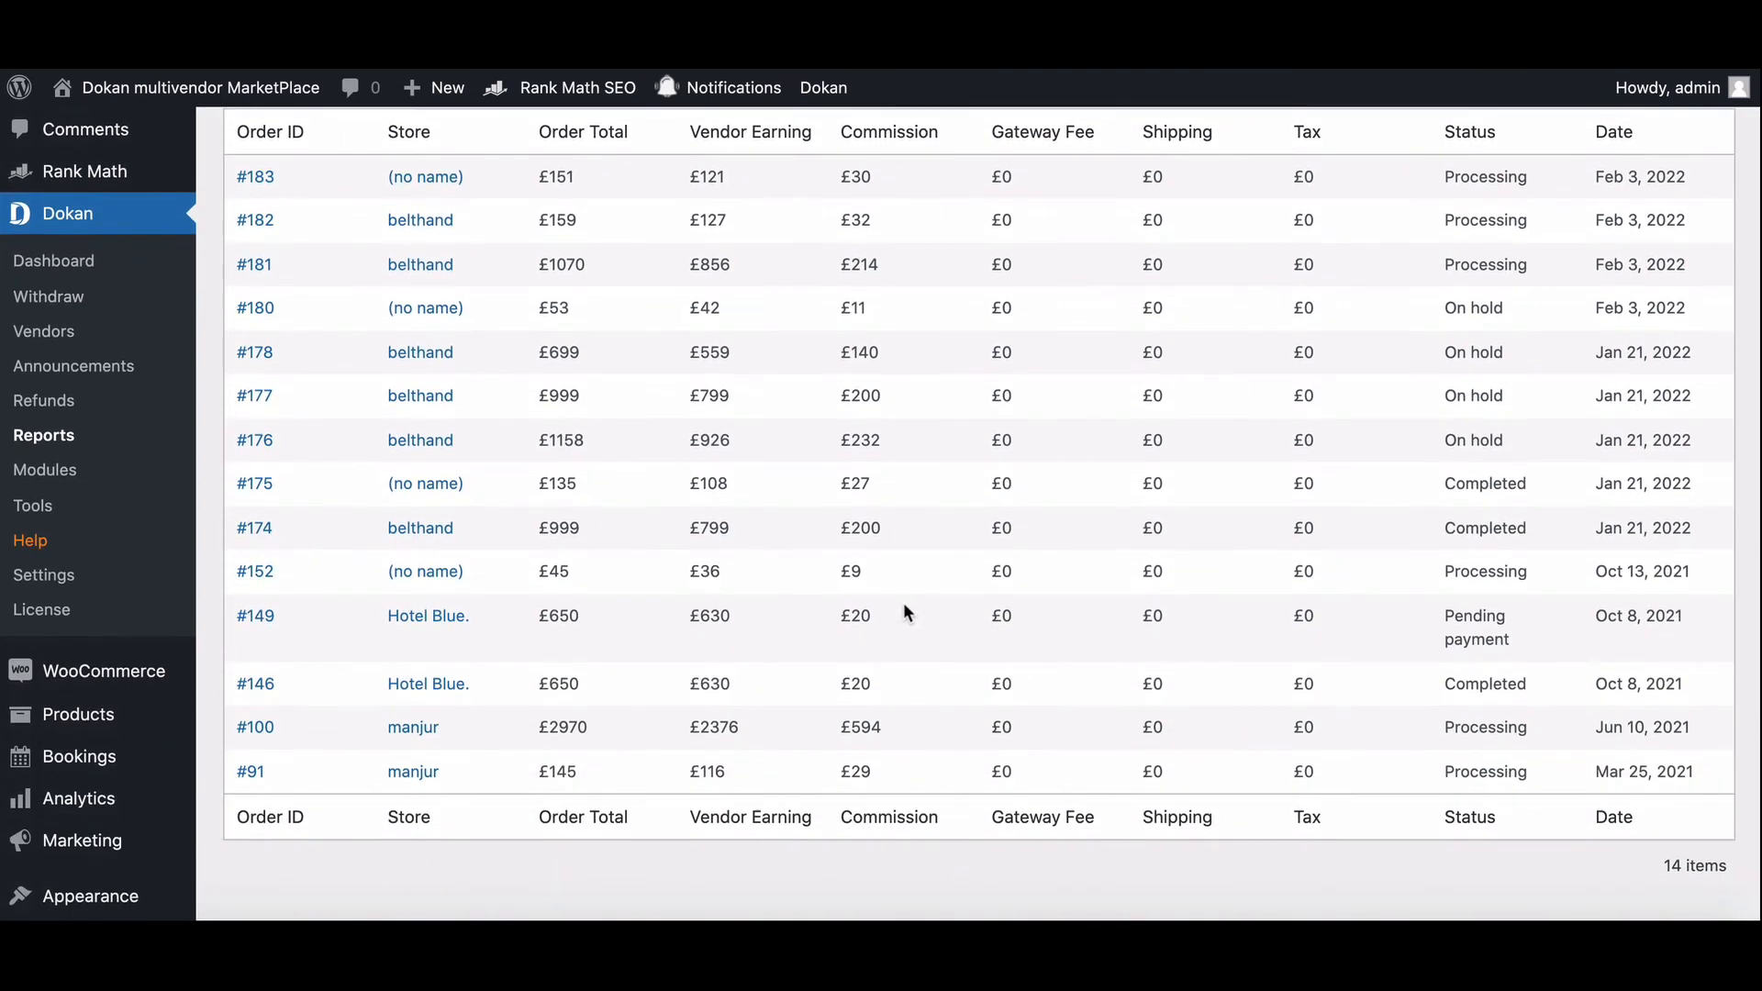
pyautogui.scroll(-3)
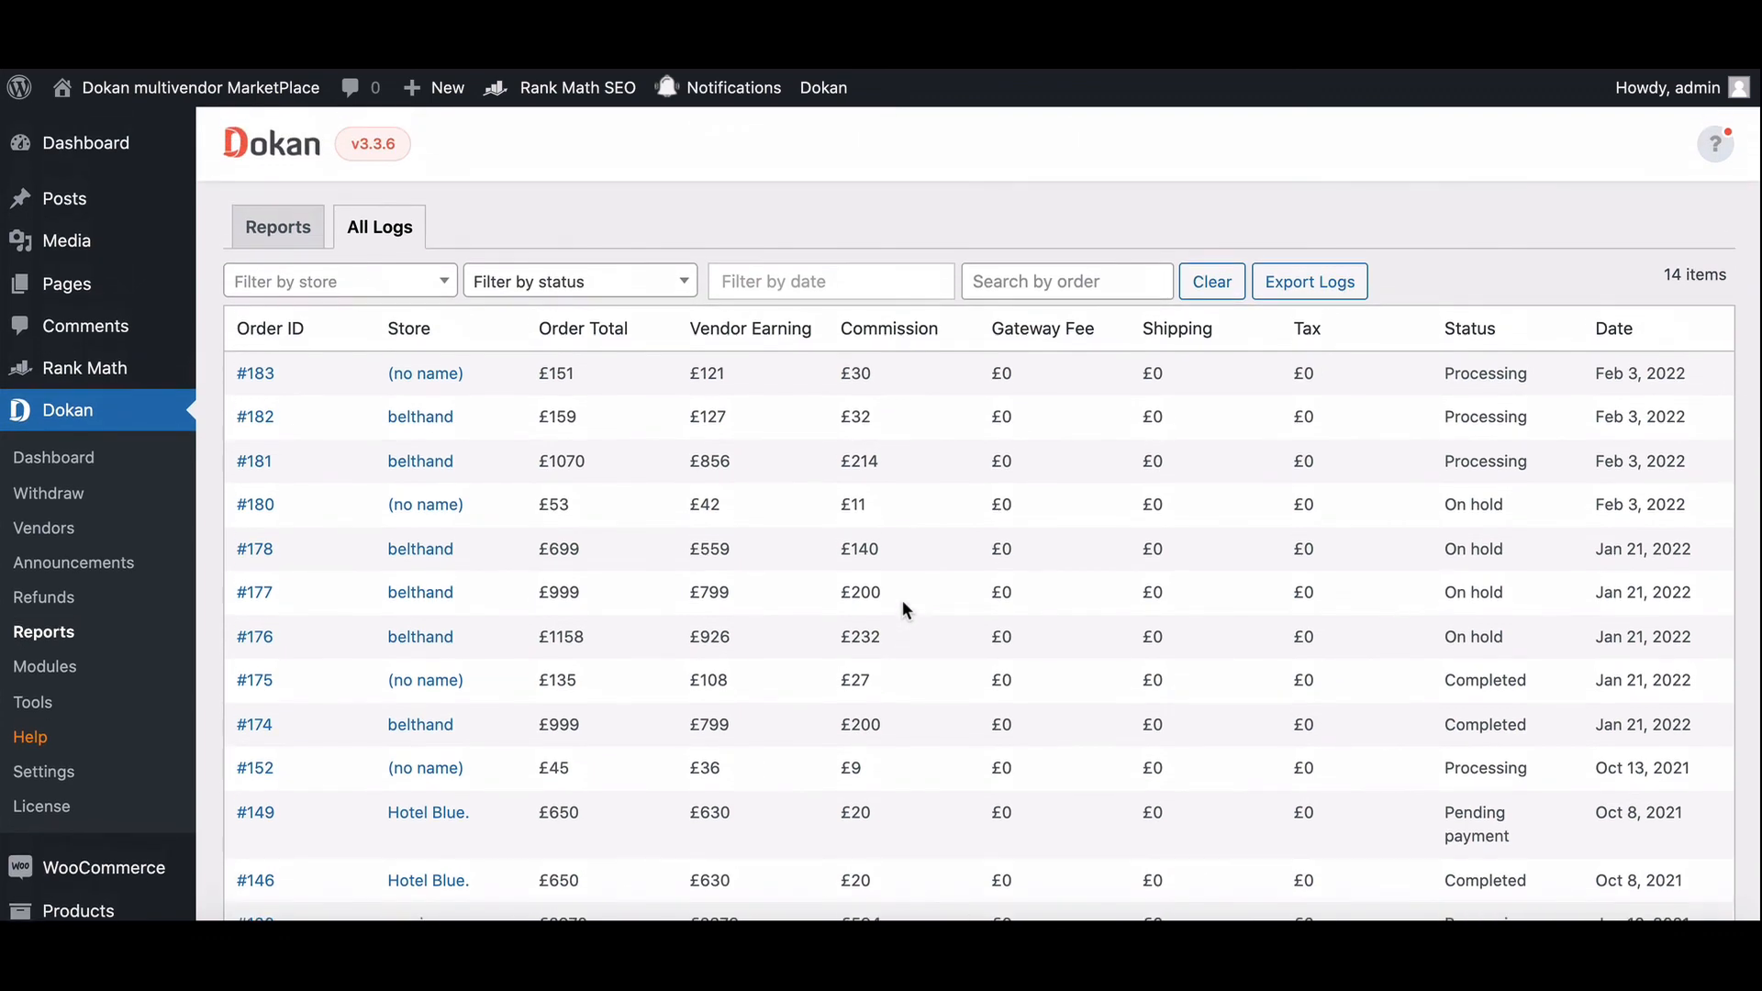
pyautogui.moveTo(907, 609)
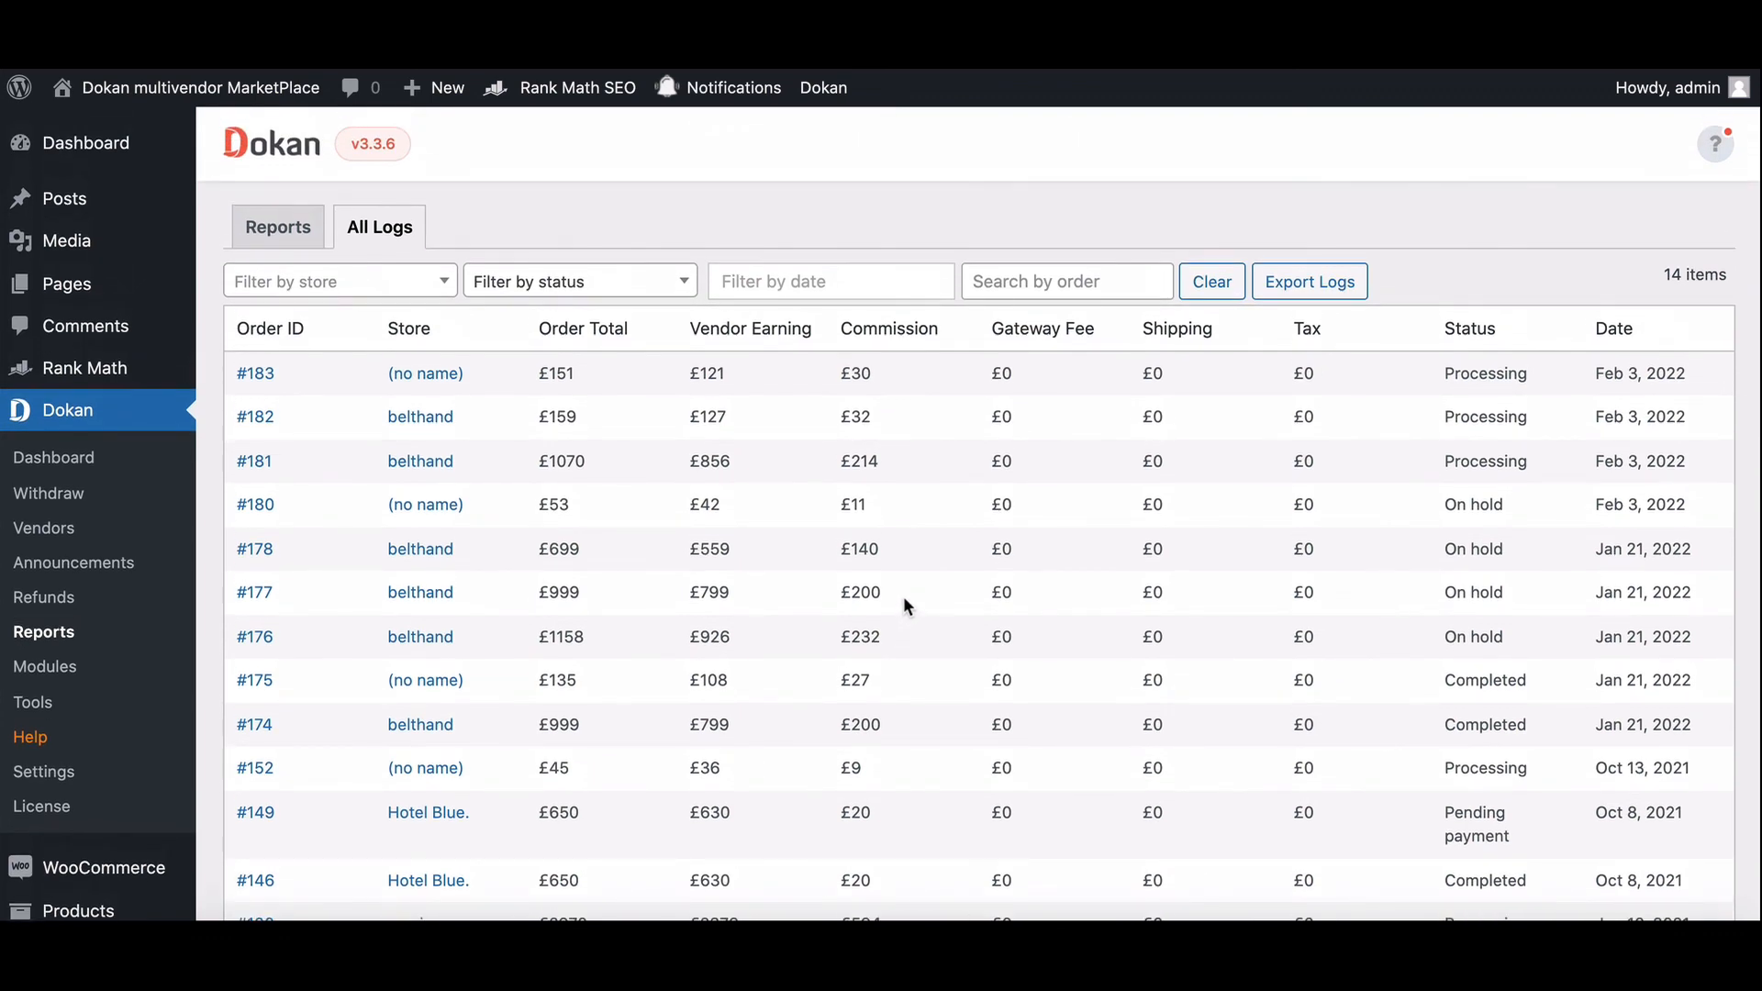